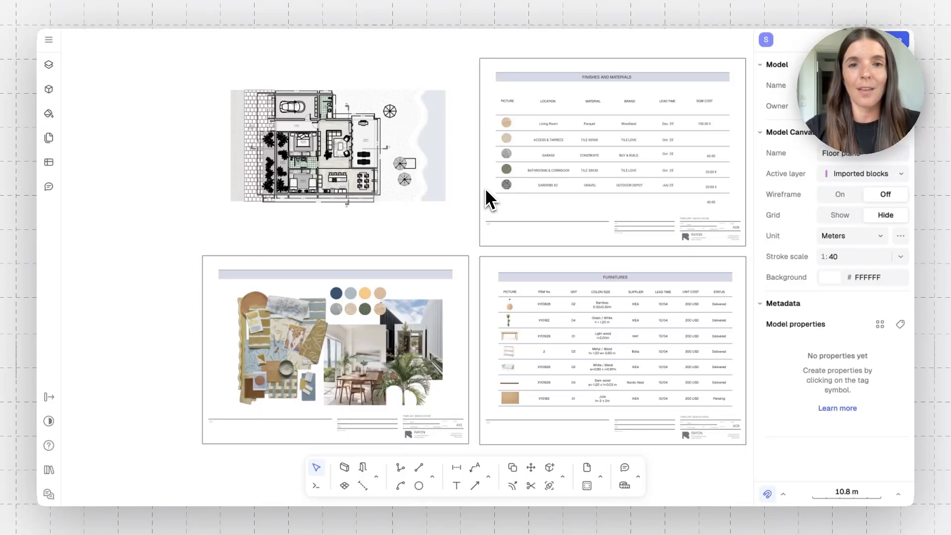
# Zoom in so the furnished house floor plan sheet fills the canvas.
pyautogui.scroll(-3)
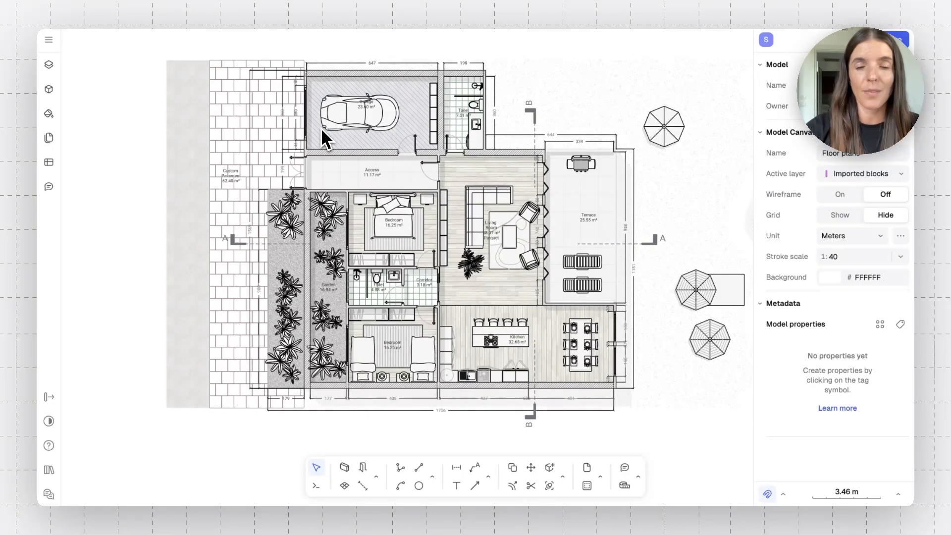
# Attach Brand and Price properties to the terrace chaise lounger and begin a new property.
pyautogui.click(581, 264)
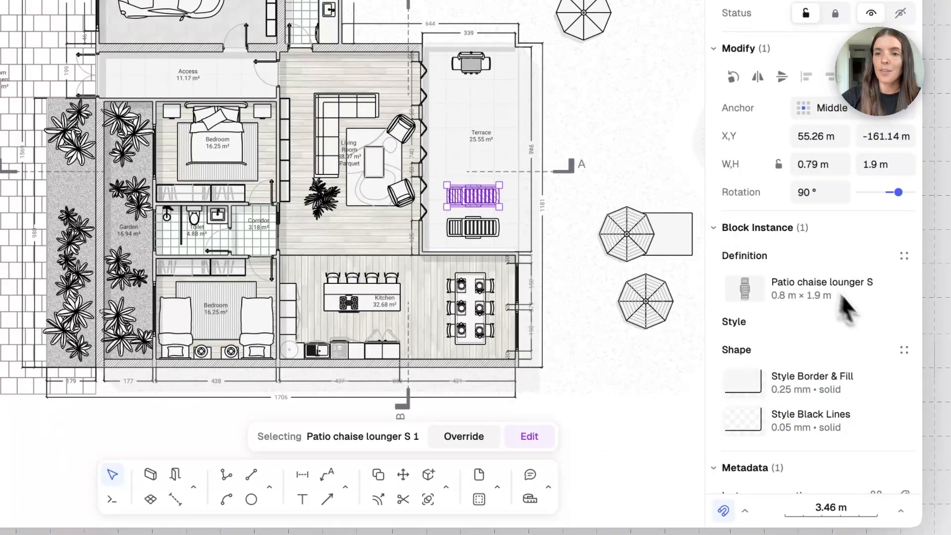
pyautogui.scroll(-3)
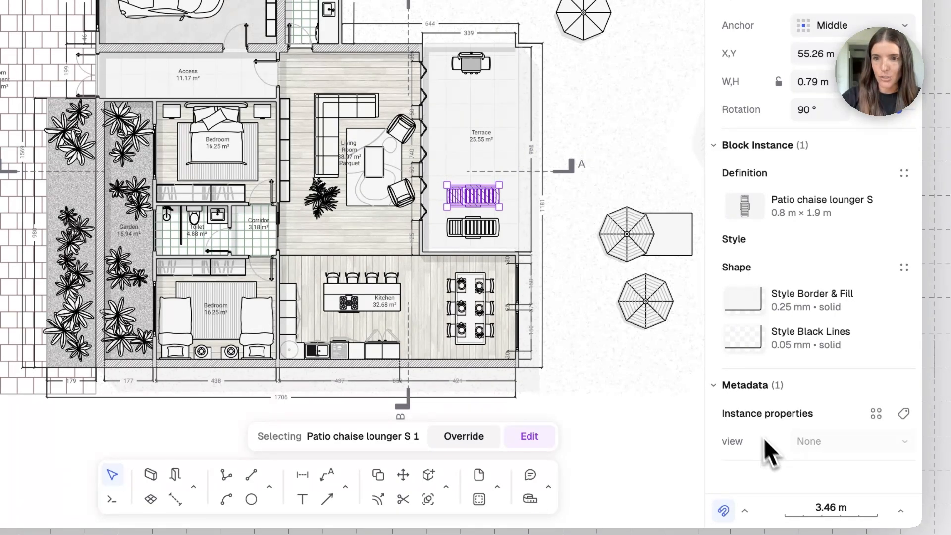
pyautogui.moveTo(783, 457)
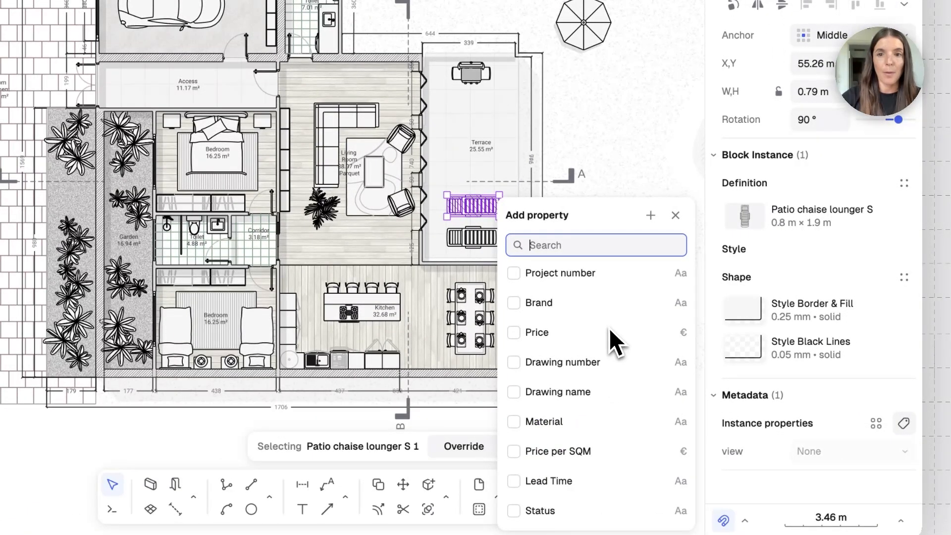
pyautogui.click(513, 303)
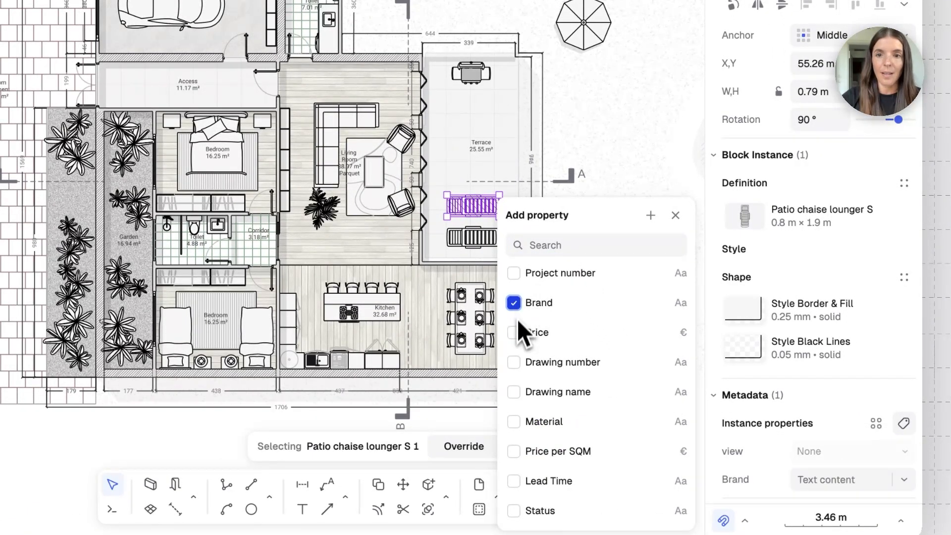
pyautogui.click(513, 332)
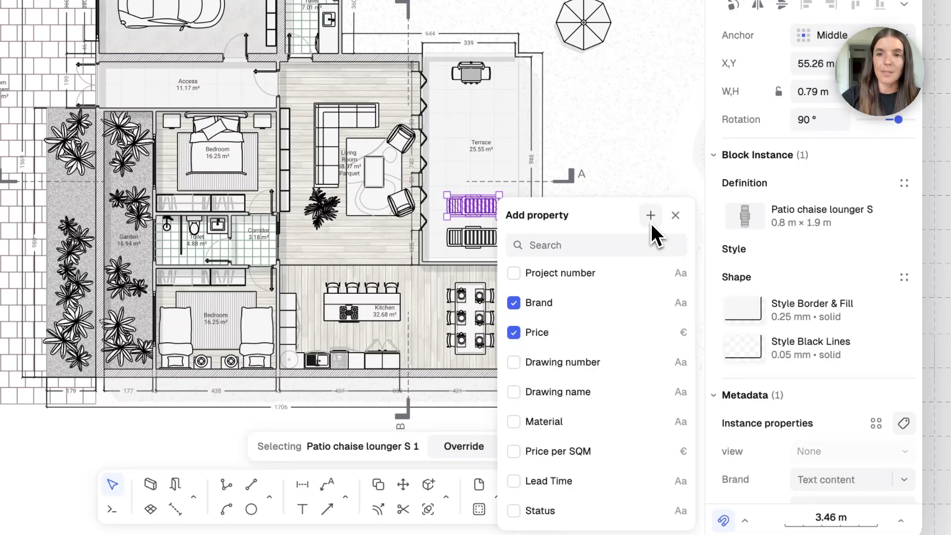
pyautogui.click(651, 214)
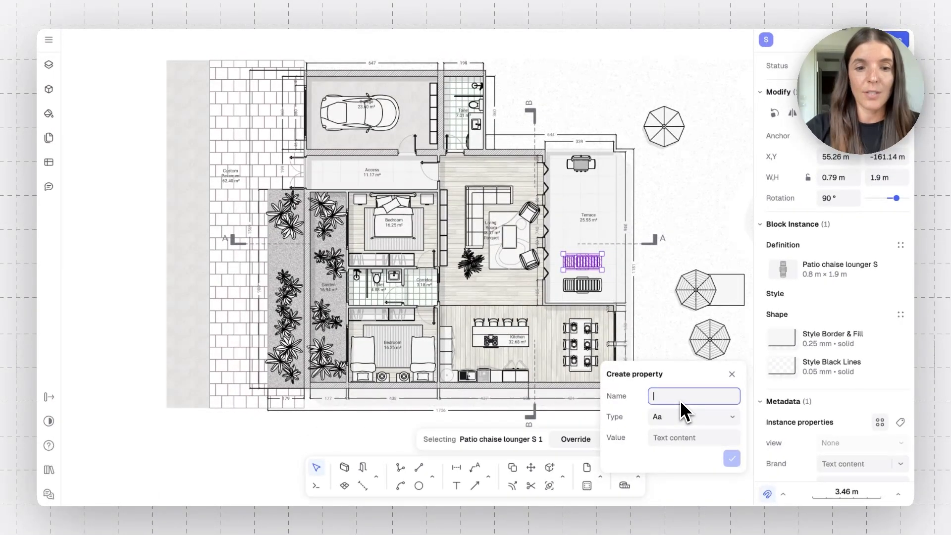
# Name the new lounger property 'Status' and keep its type as Text.
pyautogui.write('S')
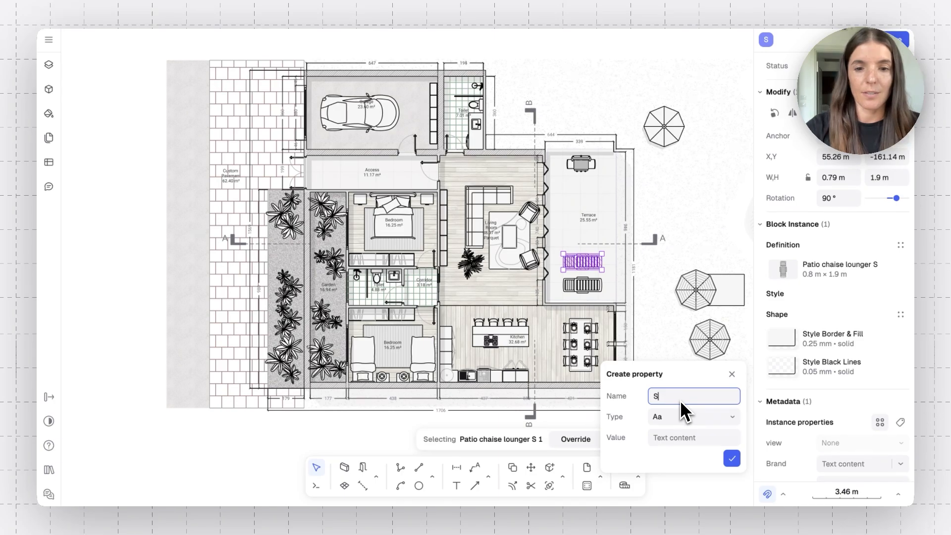
pyautogui.write('tatus')
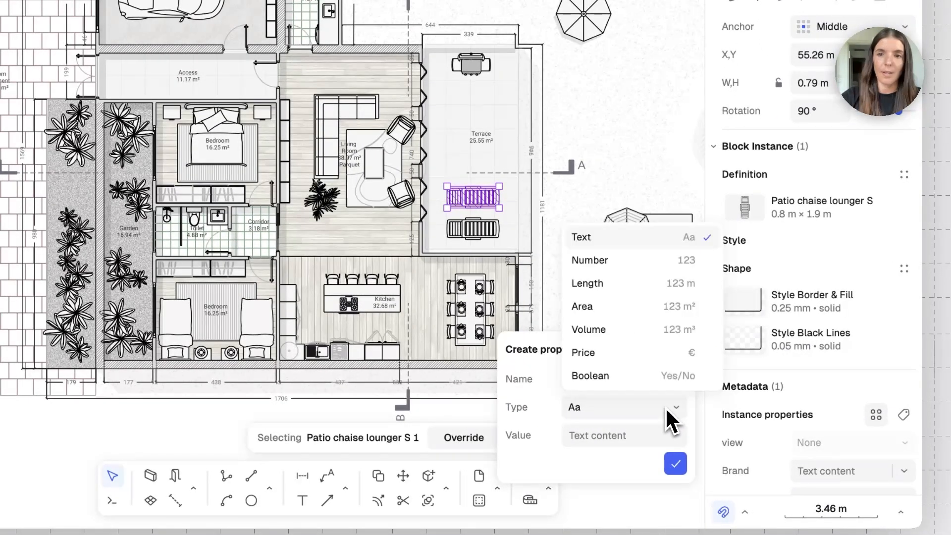
pyautogui.moveTo(652, 249)
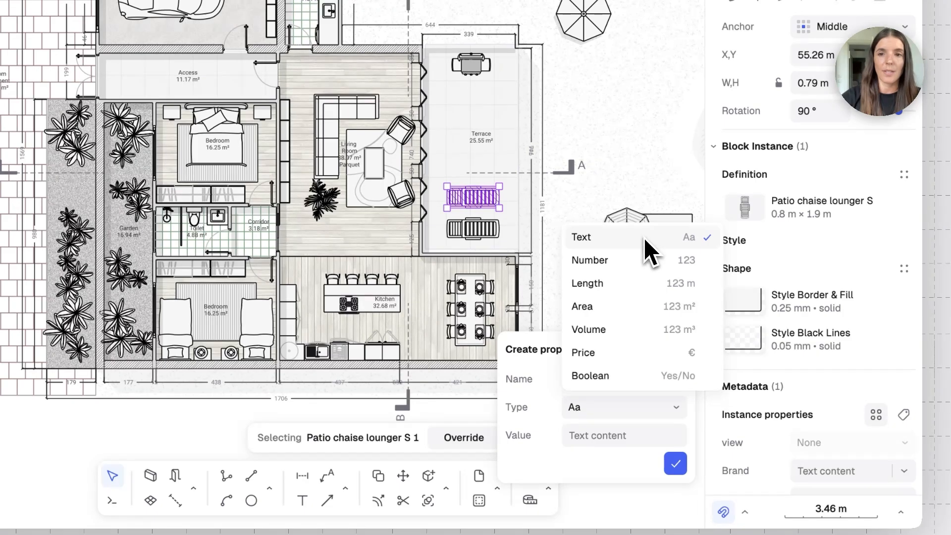
pyautogui.moveTo(541, 416)
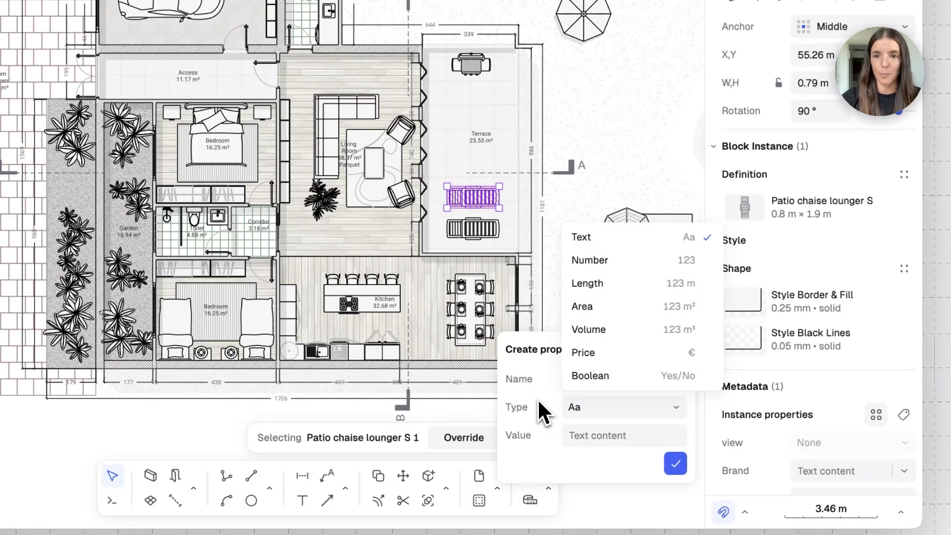
pyautogui.click(675, 464)
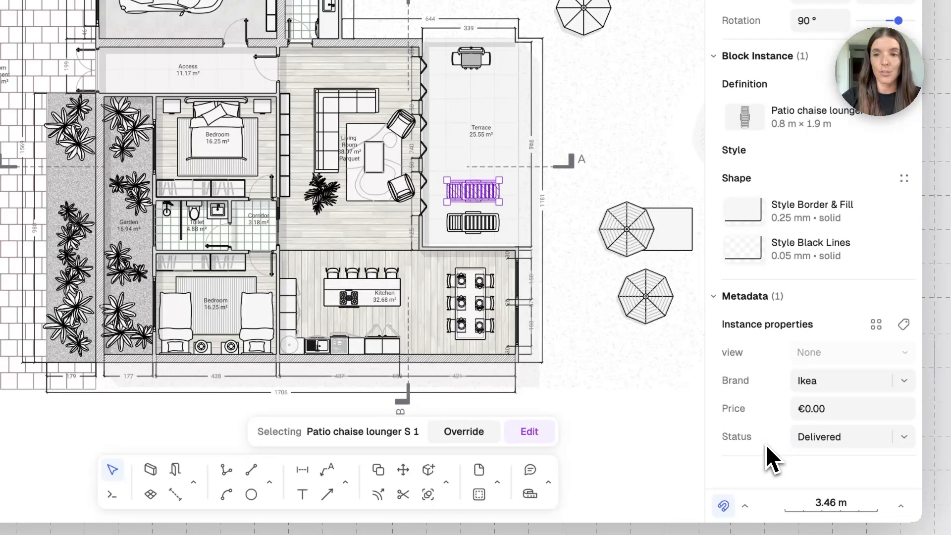
pyautogui.moveTo(876, 324)
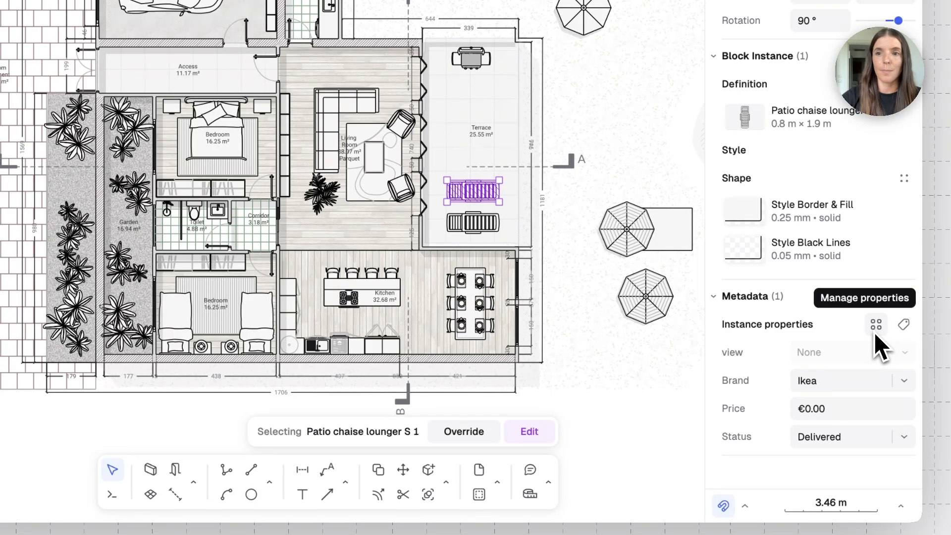
pyautogui.click(864, 298)
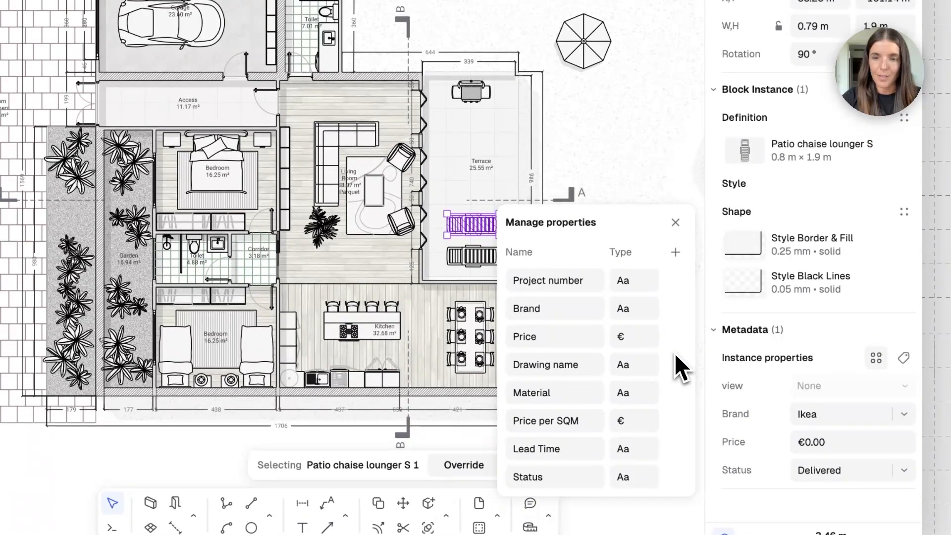
pyautogui.moveTo(675, 252)
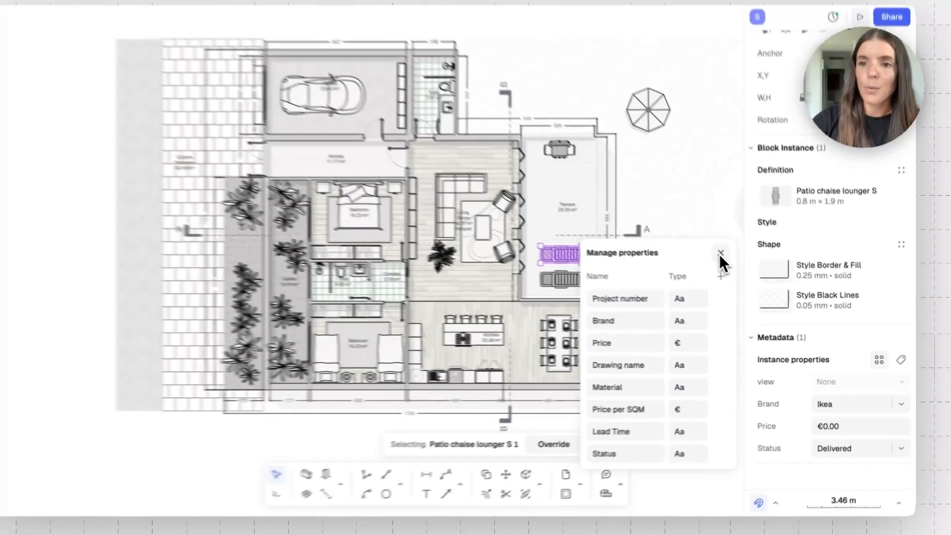
pyautogui.click(720, 253)
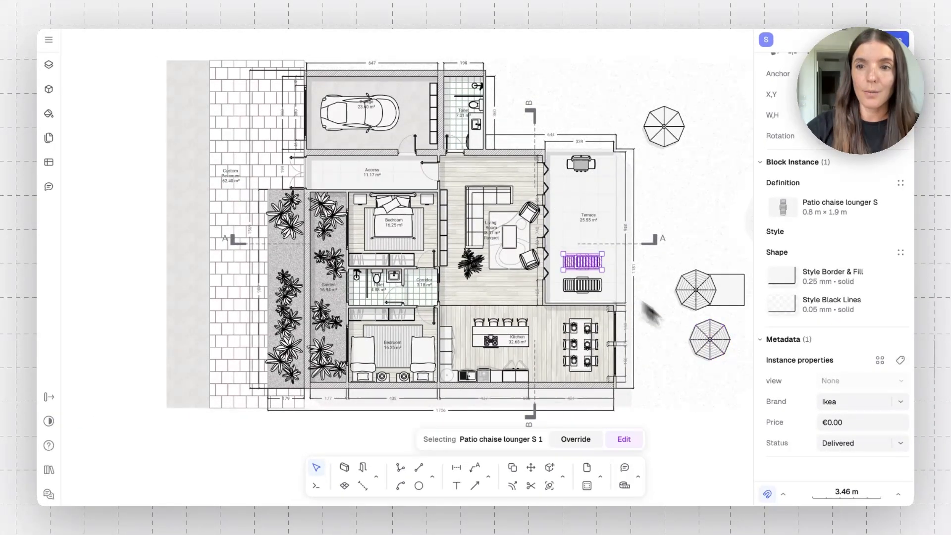
pyautogui.moveTo(688, 437)
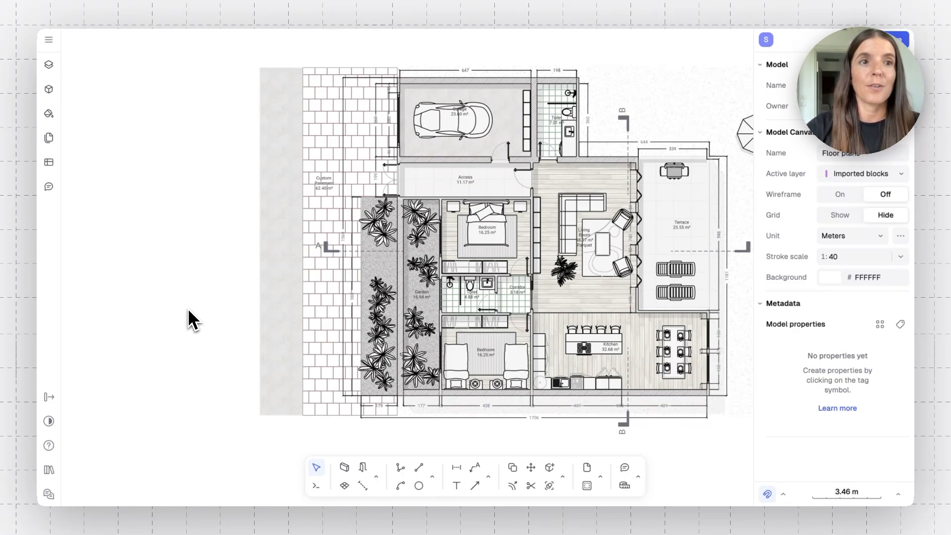
pyautogui.click(484, 227)
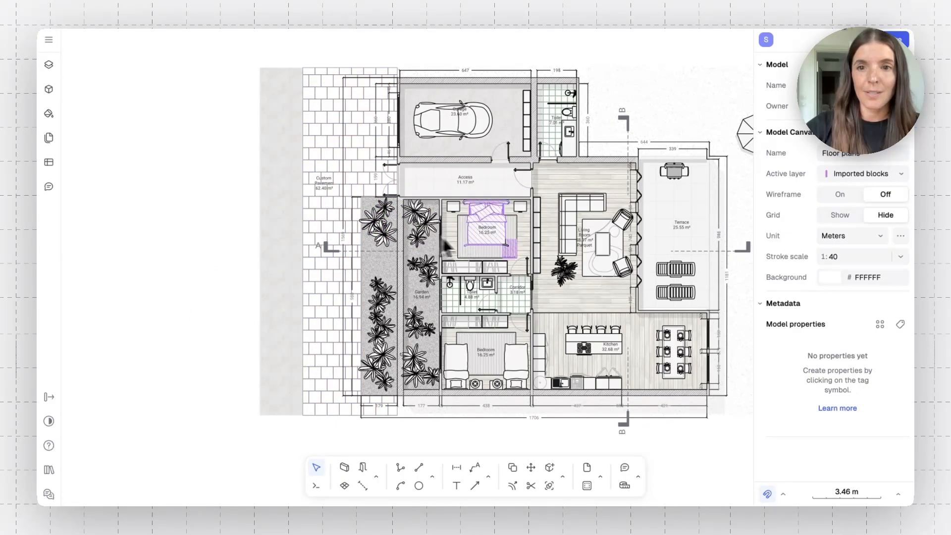
pyautogui.click(675, 270)
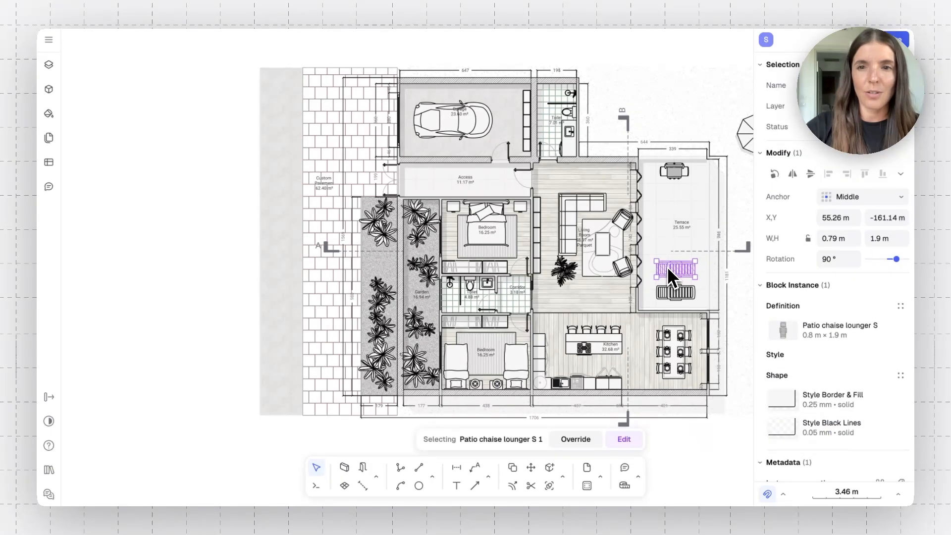
pyautogui.scroll(-3)
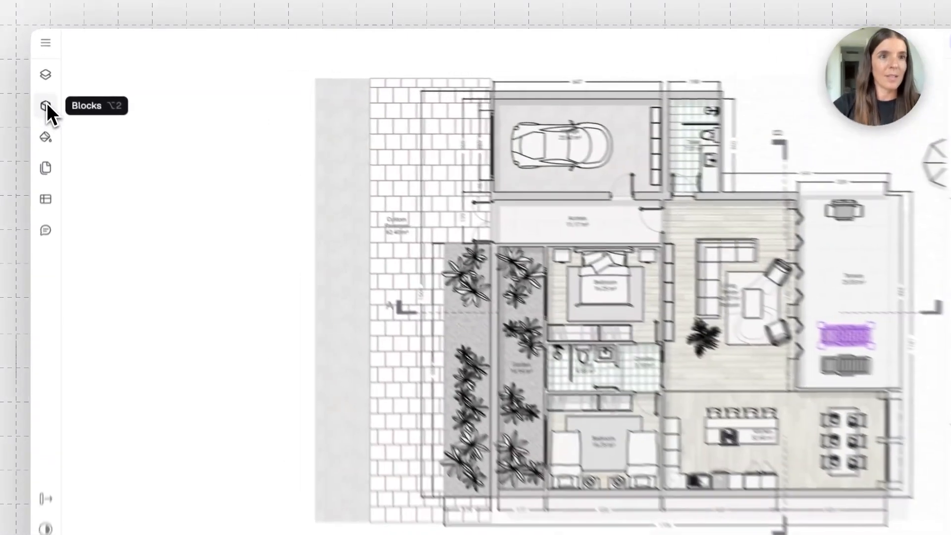
# Give the chaise lounger block Price and Brand properties, with Brand Ikea and price 400.
pyautogui.click(45, 106)
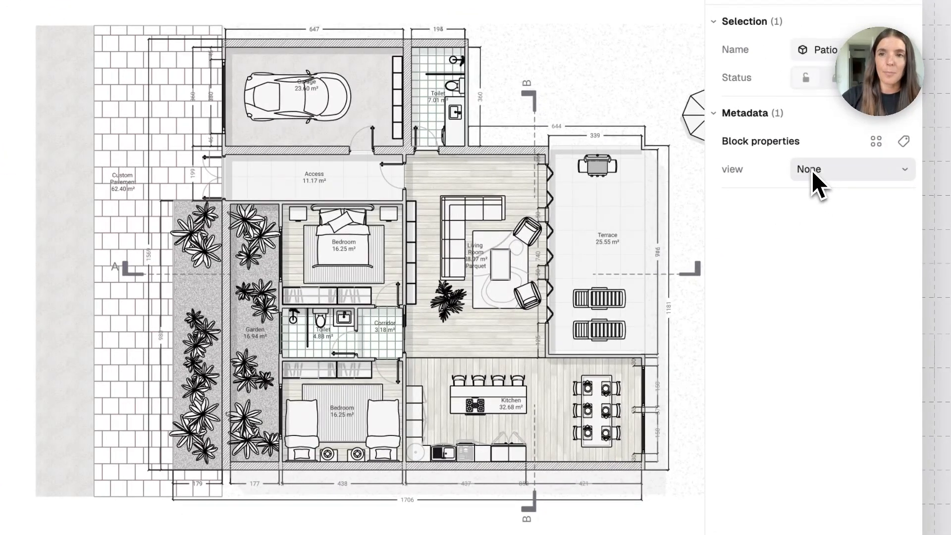
pyautogui.moveTo(903, 141)
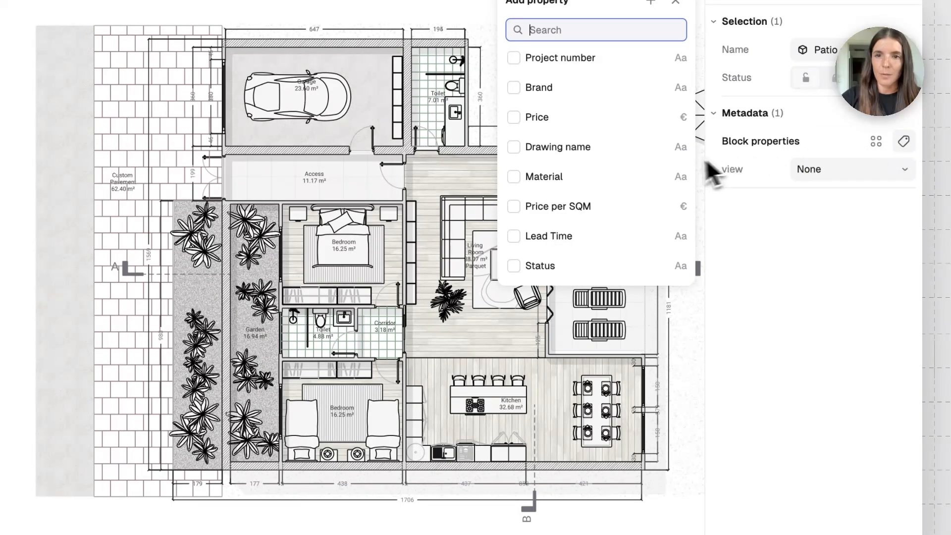
pyautogui.click(514, 117)
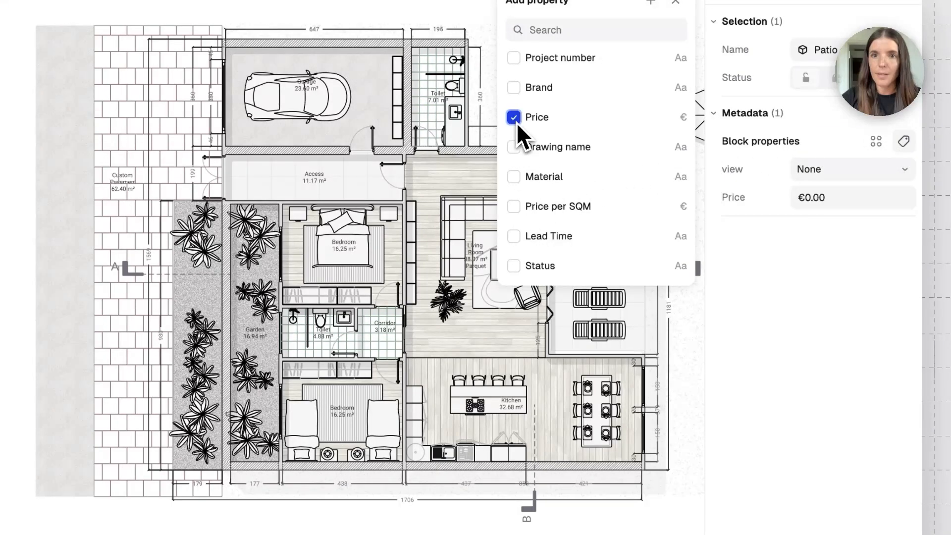
pyautogui.click(513, 87)
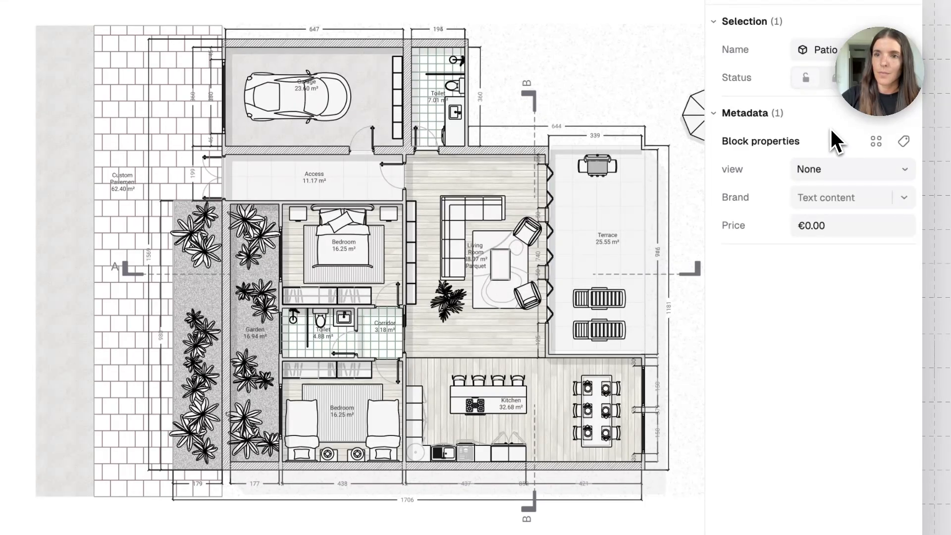
pyautogui.click(842, 197)
pyautogui.write('Ikea')
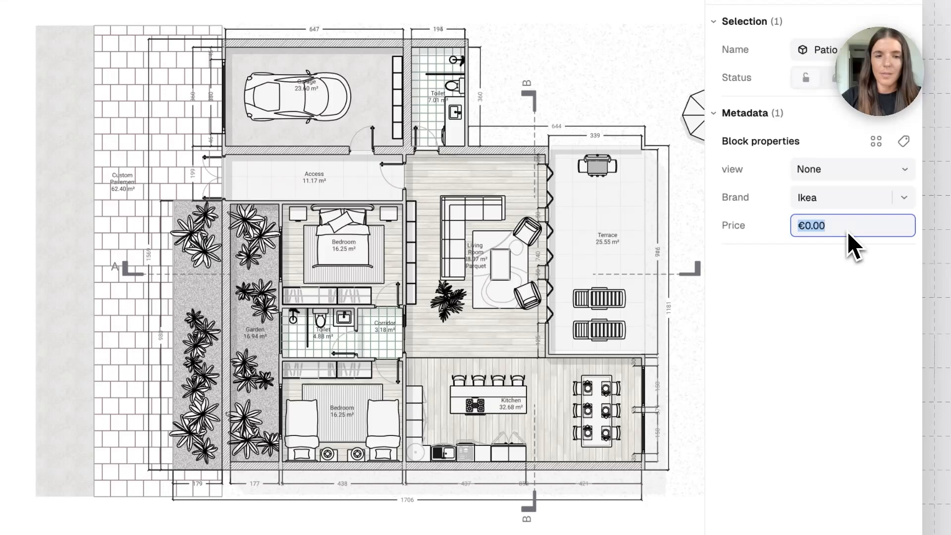
pyautogui.write('400')
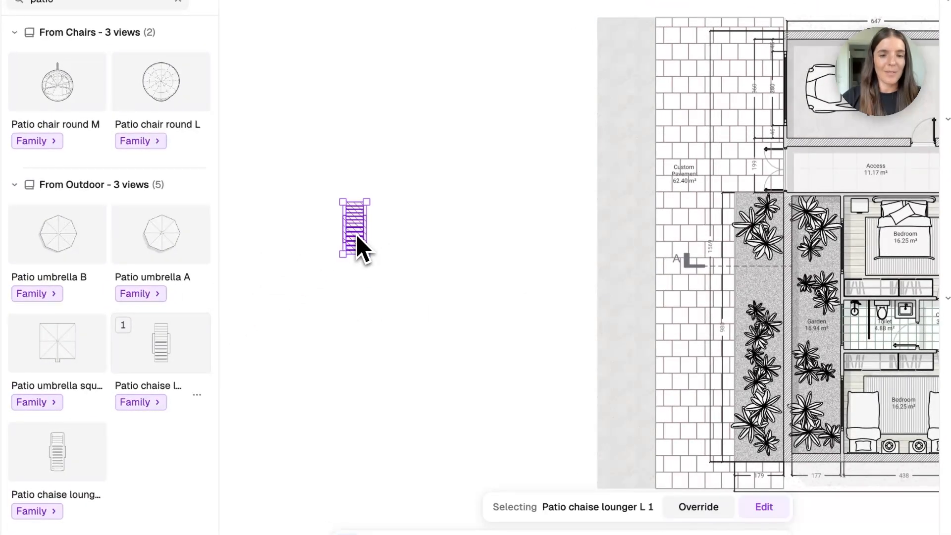
# Reposition the large chaise lounger and place another lounger block on the terrace.
pyautogui.moveTo(354, 229); pyautogui.dragTo(400, 206)
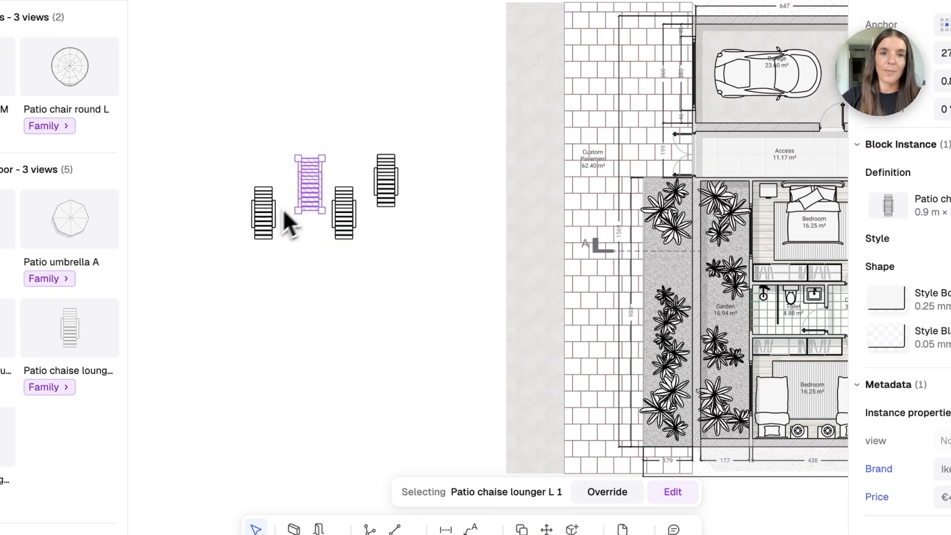
pyautogui.moveTo(309, 189); pyautogui.dragTo(263, 209)
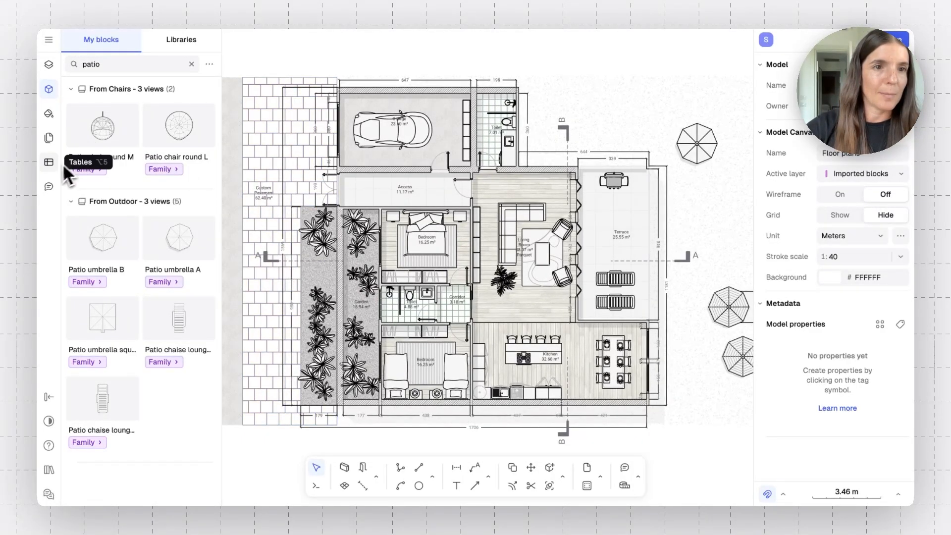
# Hide the Furniture layer in the Layers panel.
pyautogui.click(48, 161)
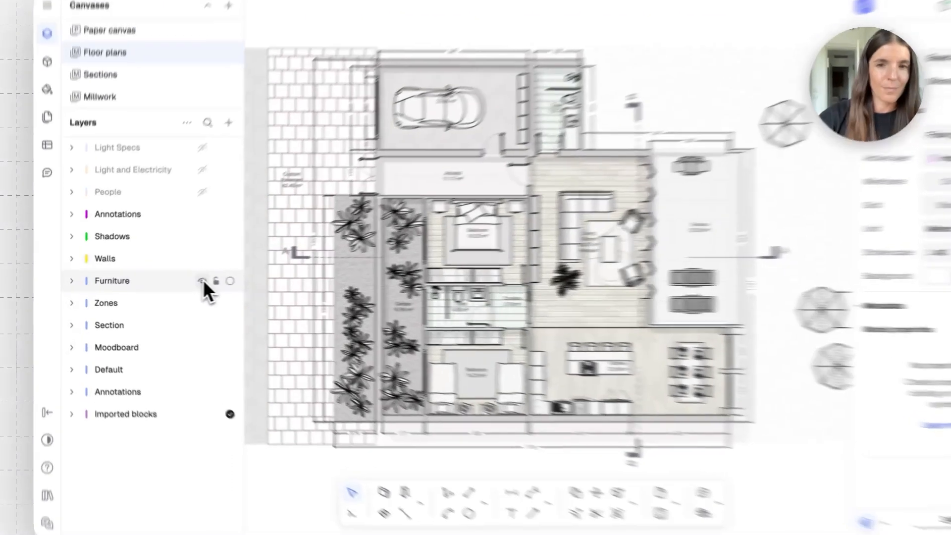
pyautogui.click(229, 281)
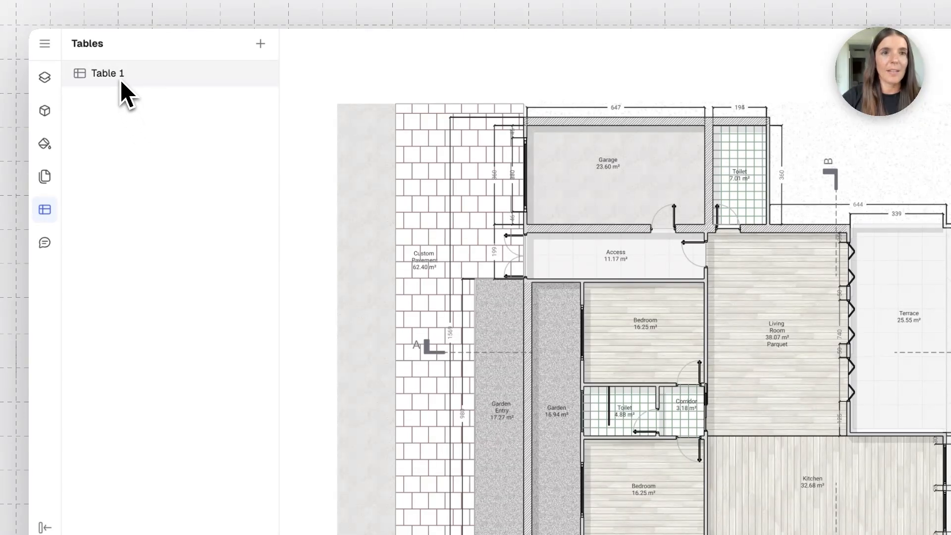
# Group Table 1 by Brand and collapse the Outdoor Depot, Woodland and Buy & Build groups.
pyautogui.click(107, 72)
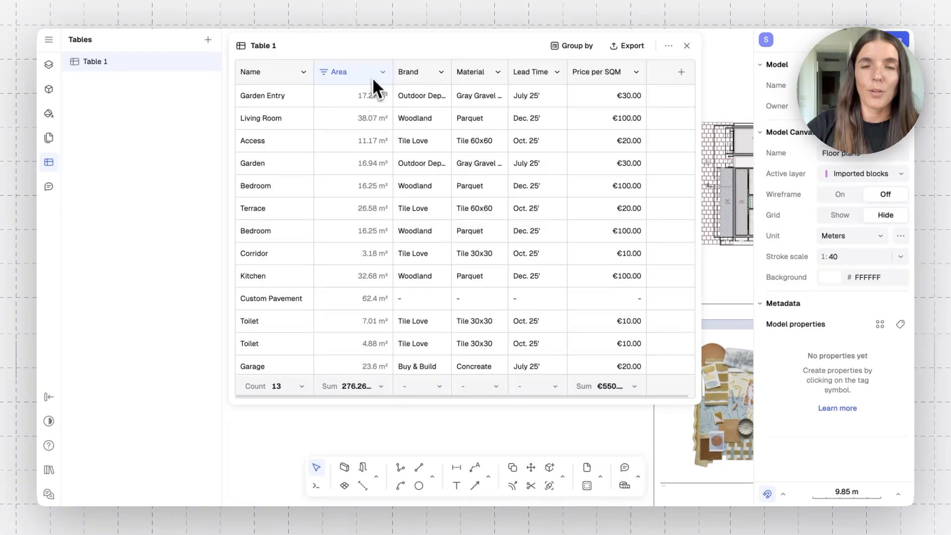
pyautogui.moveTo(475, 76)
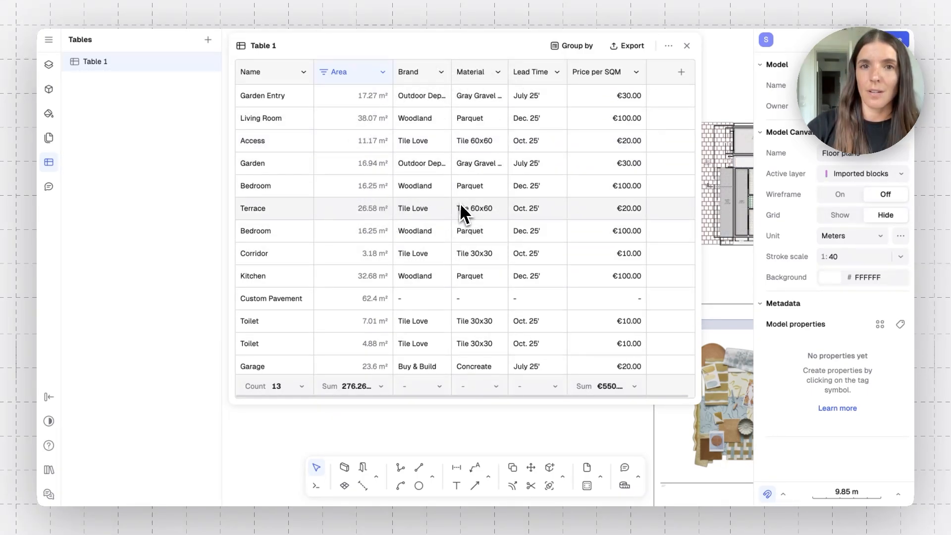
pyautogui.click(570, 46)
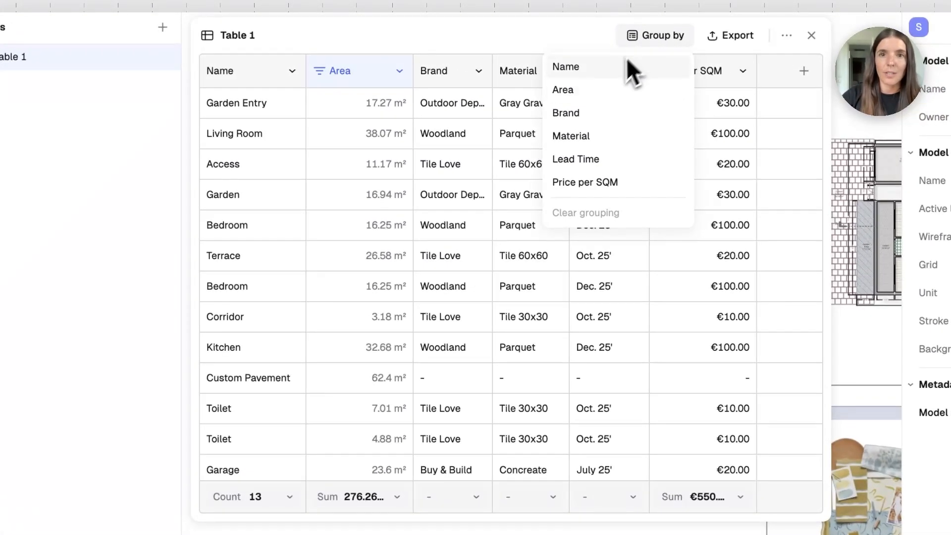
pyautogui.click(565, 113)
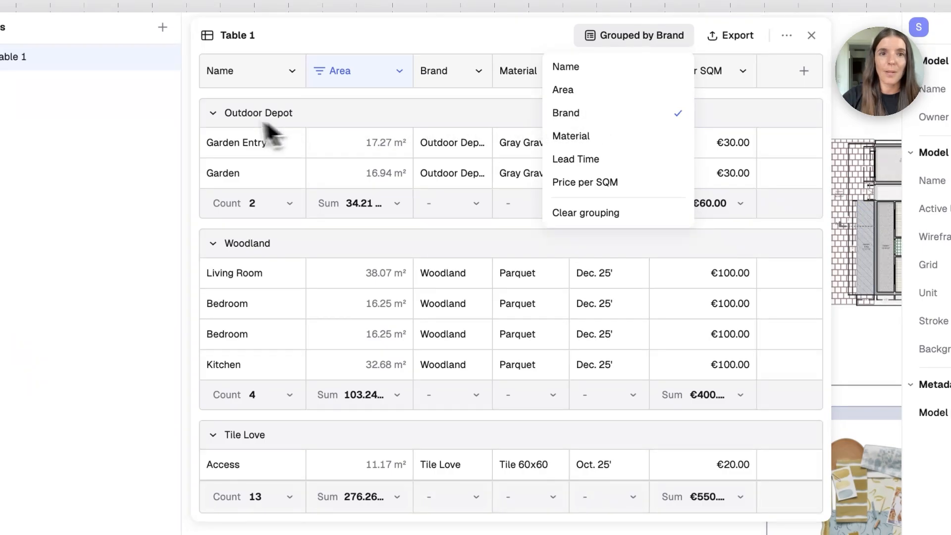
pyautogui.click(213, 113)
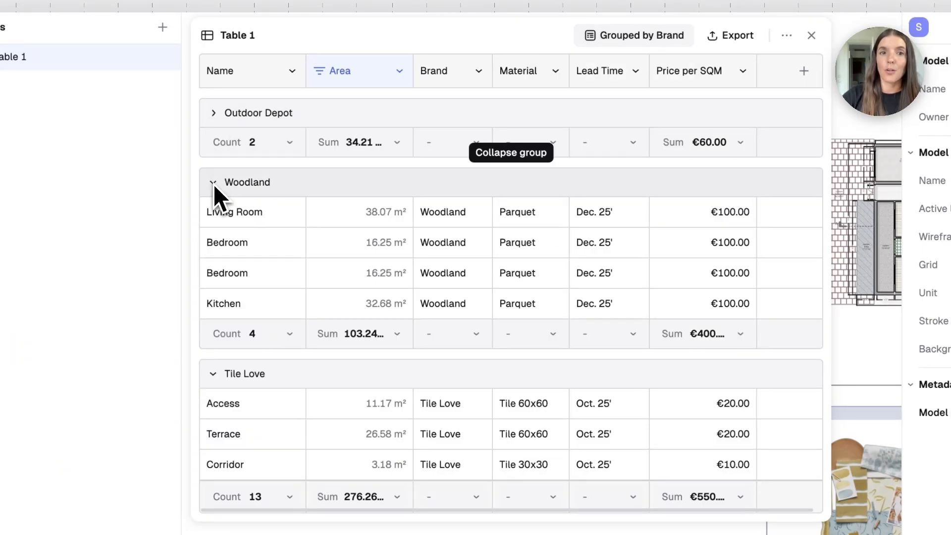
pyautogui.click(213, 182)
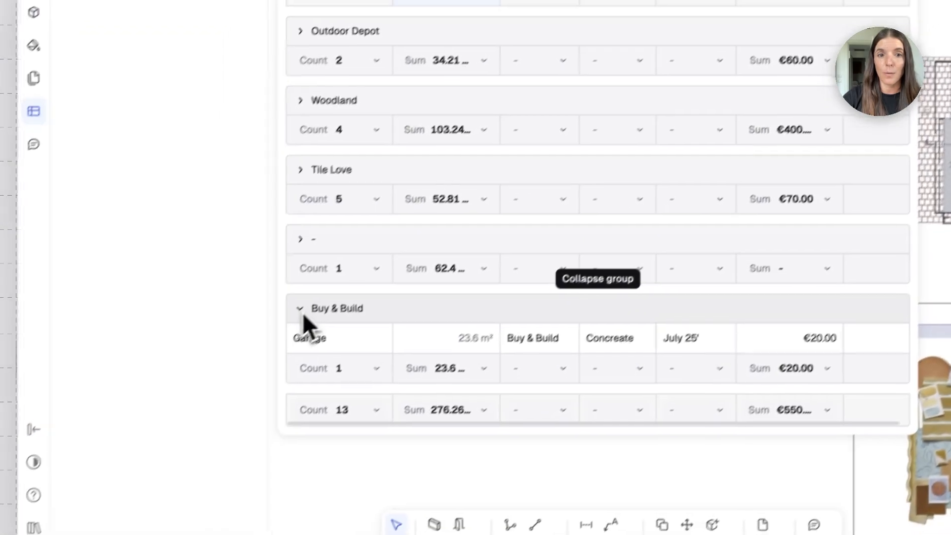
pyautogui.click(300, 308)
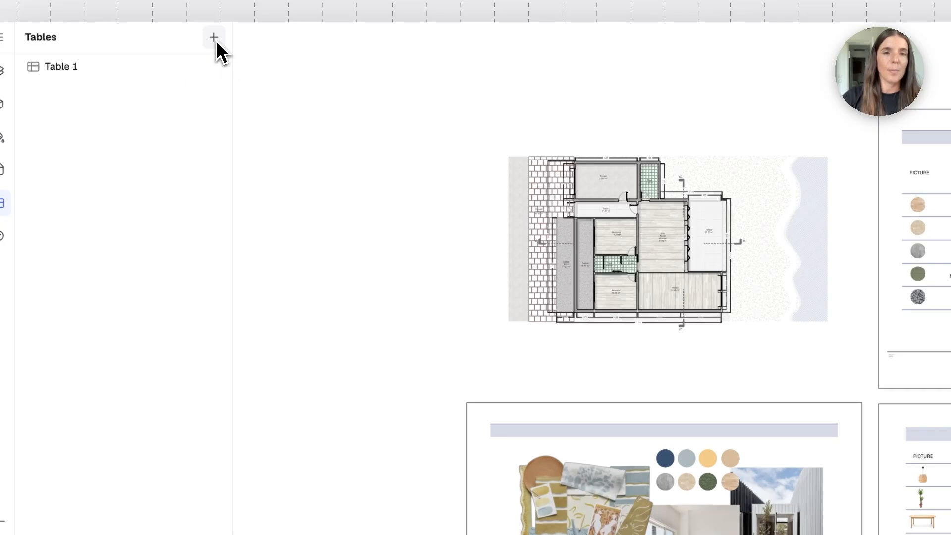
# Create Table 2 and restrict its categories to Zone only.
pyautogui.click(214, 36)
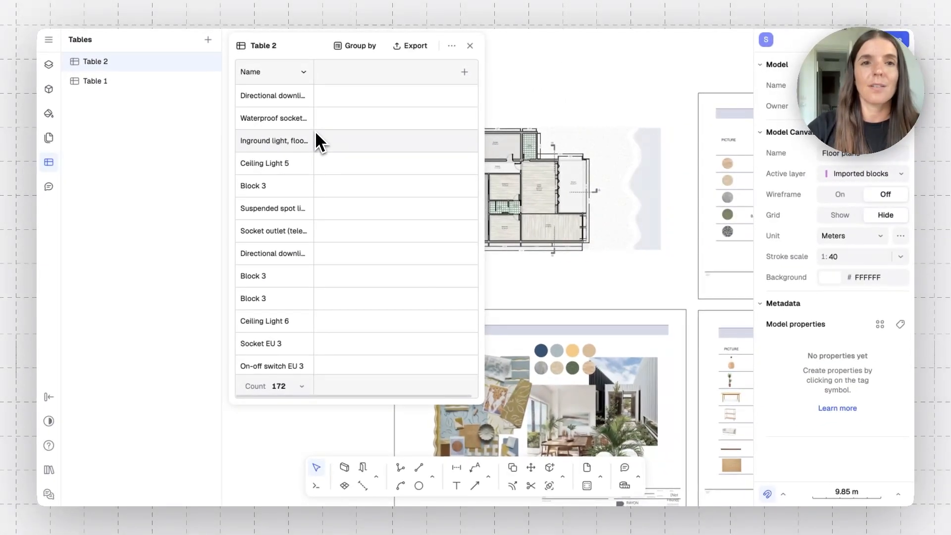
pyautogui.scroll(-3)
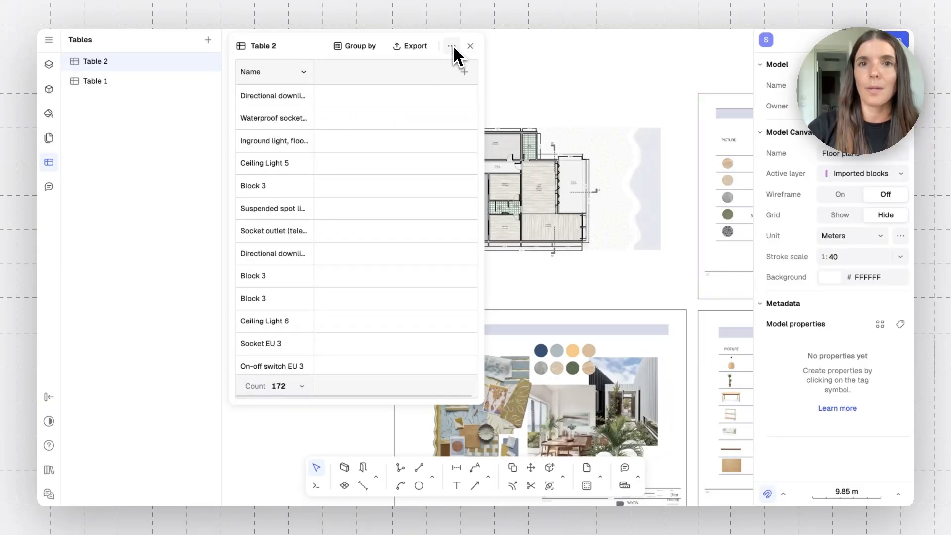
pyautogui.click(450, 45)
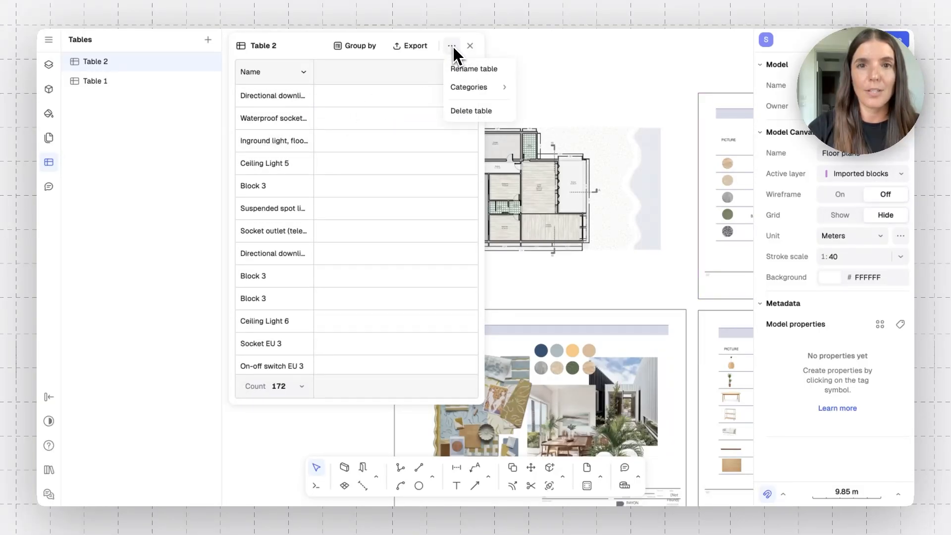
pyautogui.click(468, 87)
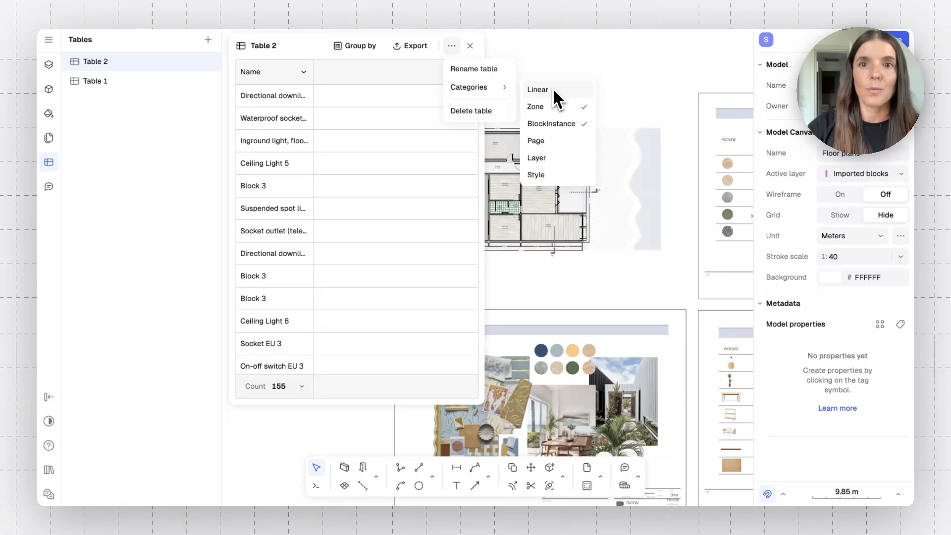
pyautogui.moveTo(553, 132)
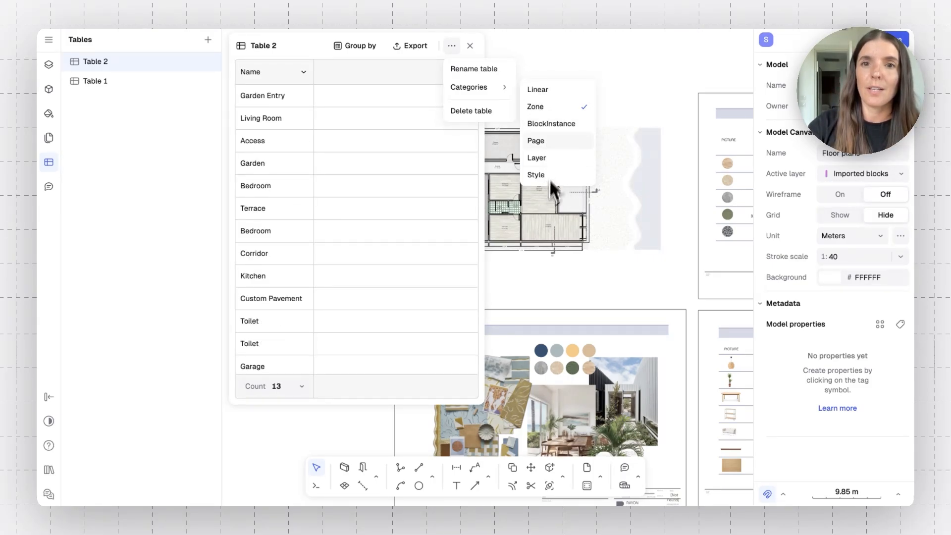
pyautogui.click(452, 45)
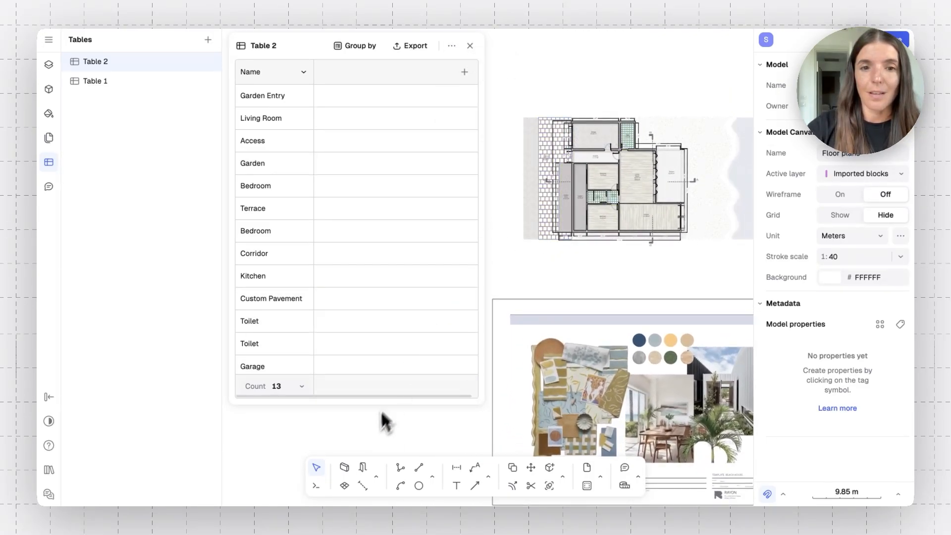
pyautogui.moveTo(372, 441)
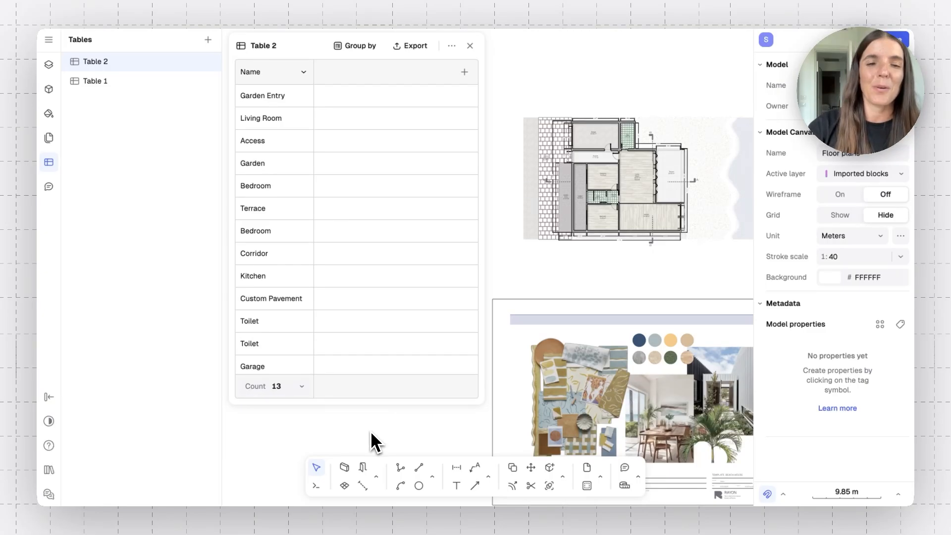
pyautogui.moveTo(345, 485)
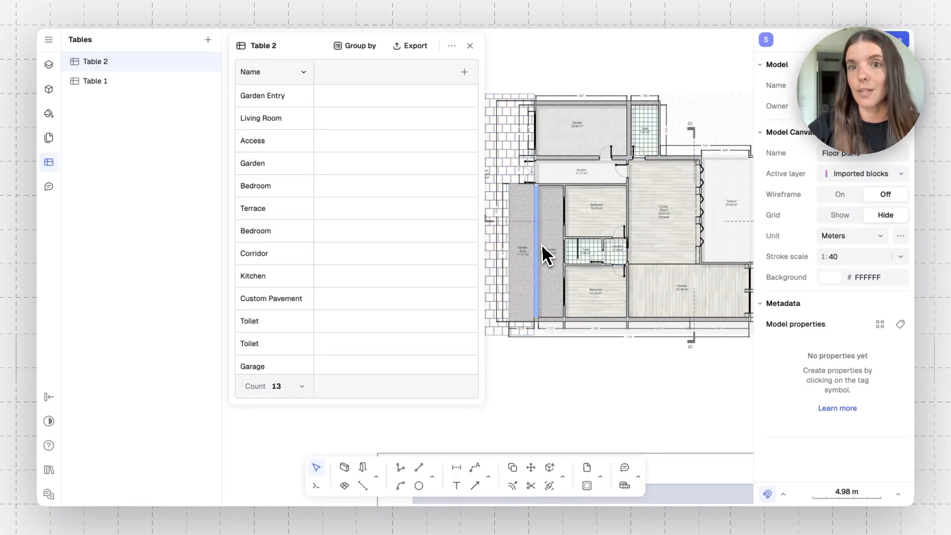
# Add Area, Brand and Lead Time columns to Table 2.
pyautogui.click(464, 71)
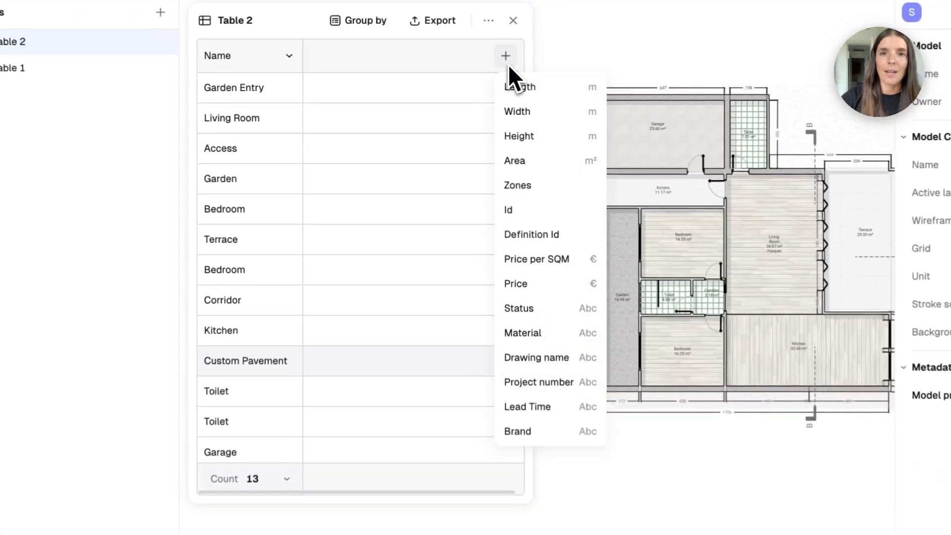
pyautogui.moveTo(530, 161)
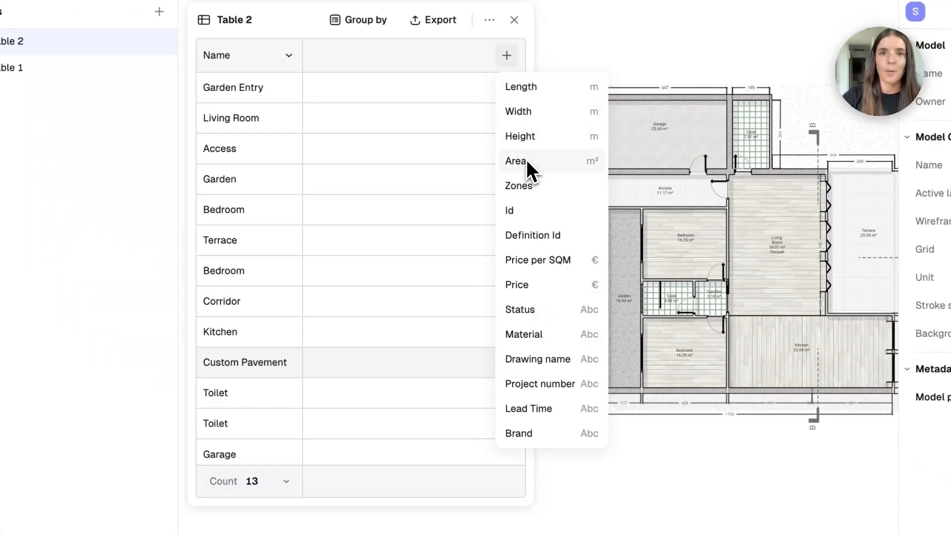
pyautogui.click(515, 161)
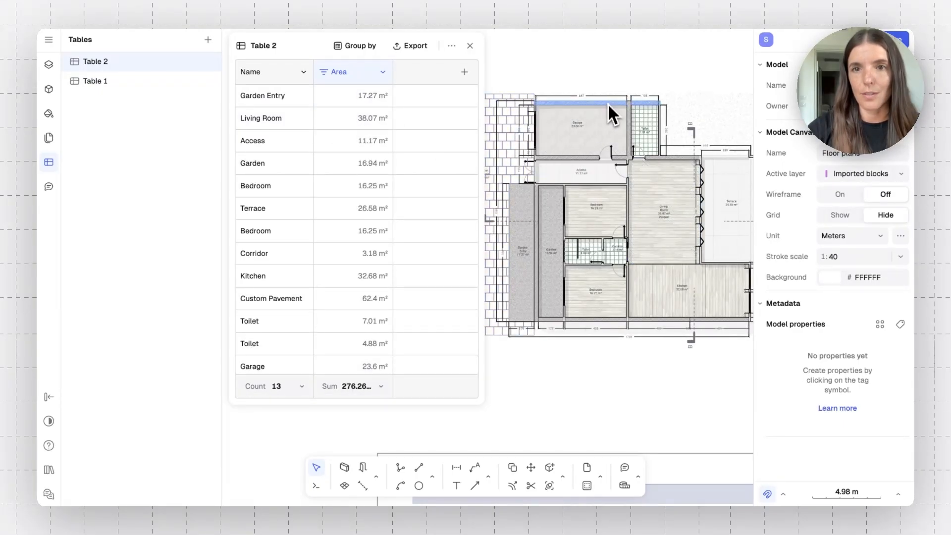
pyautogui.scroll(-3)
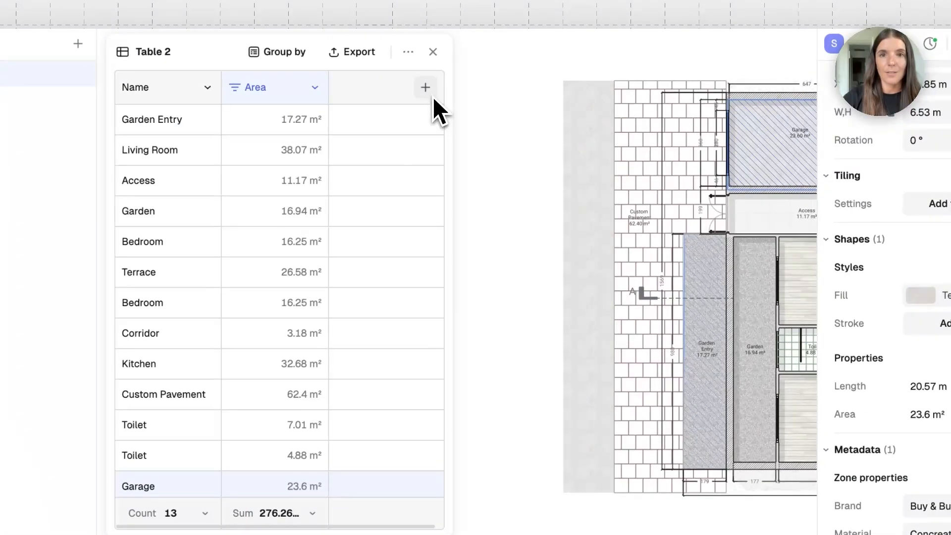
pyautogui.click(425, 87)
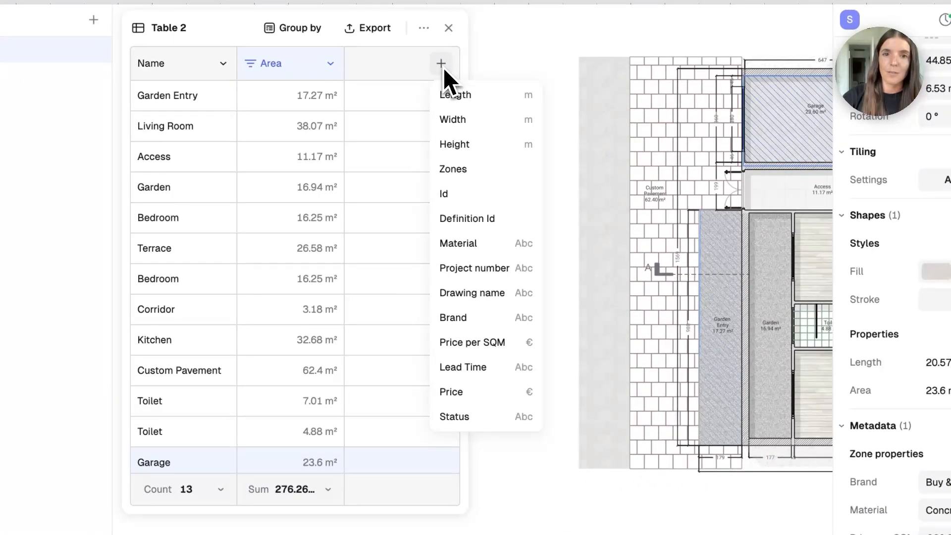
pyautogui.click(452, 317)
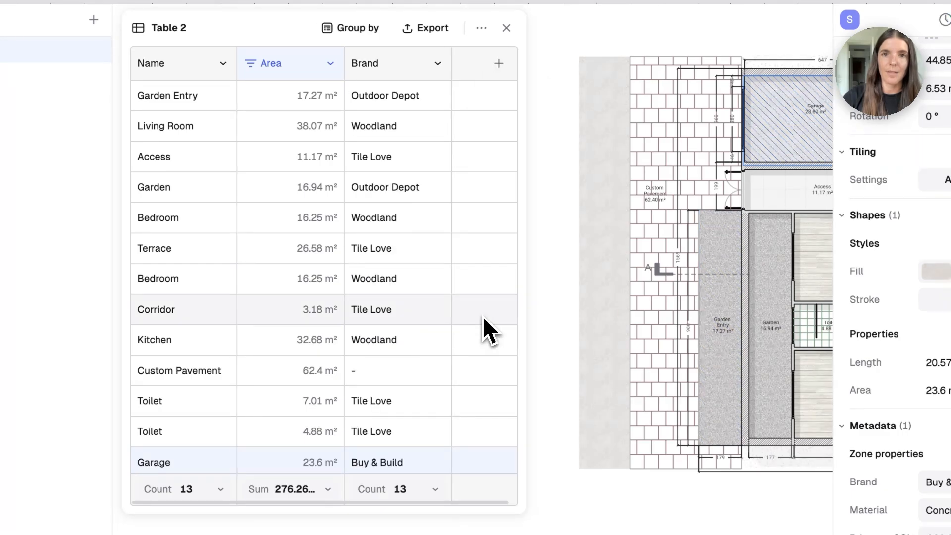
pyautogui.click(499, 63)
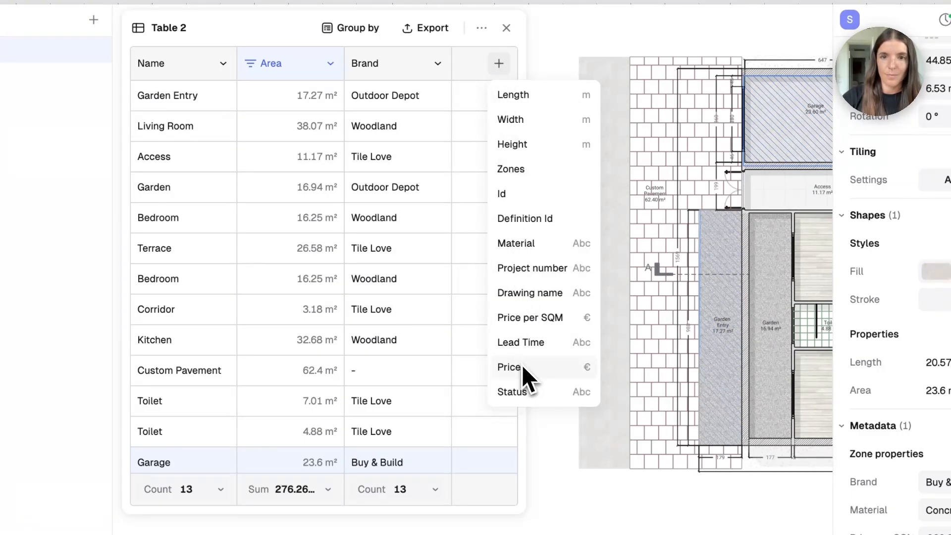
pyautogui.click(520, 342)
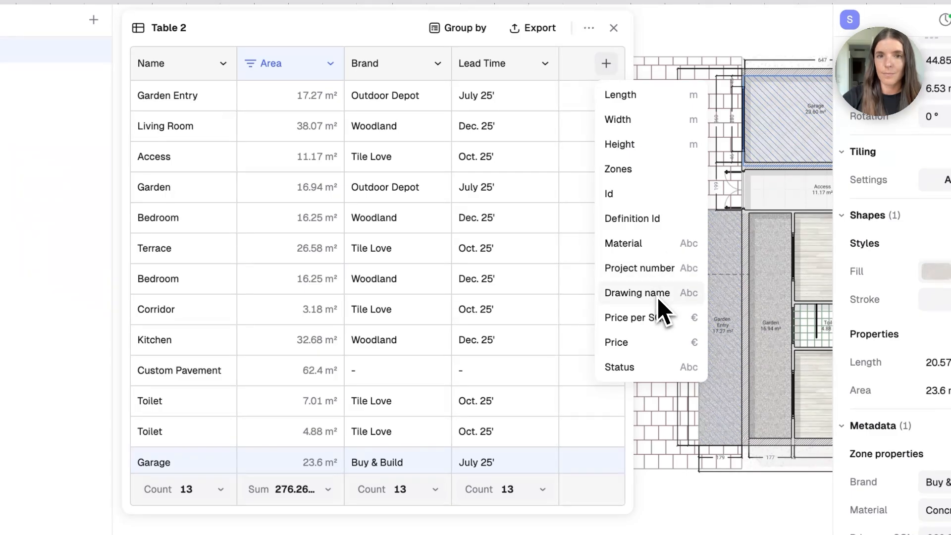
pyautogui.click(624, 243)
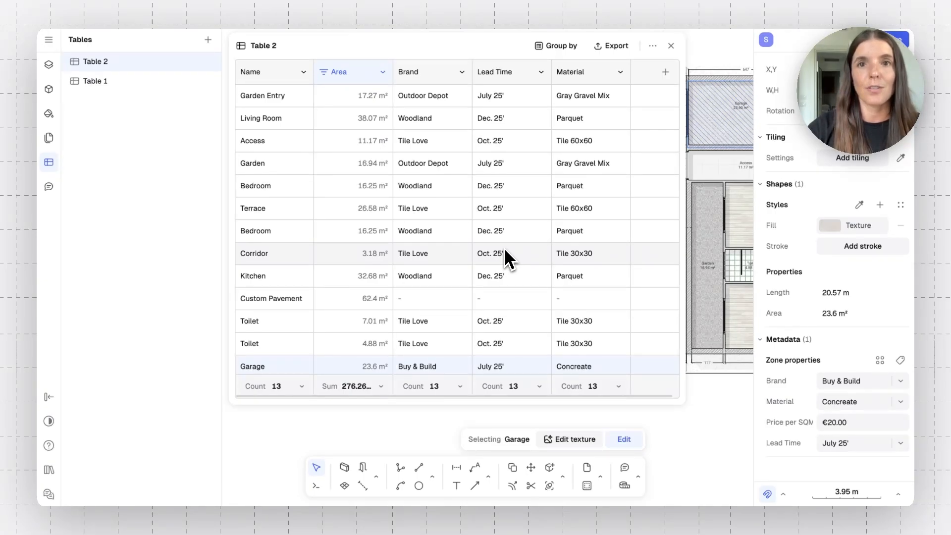
pyautogui.moveTo(530, 186)
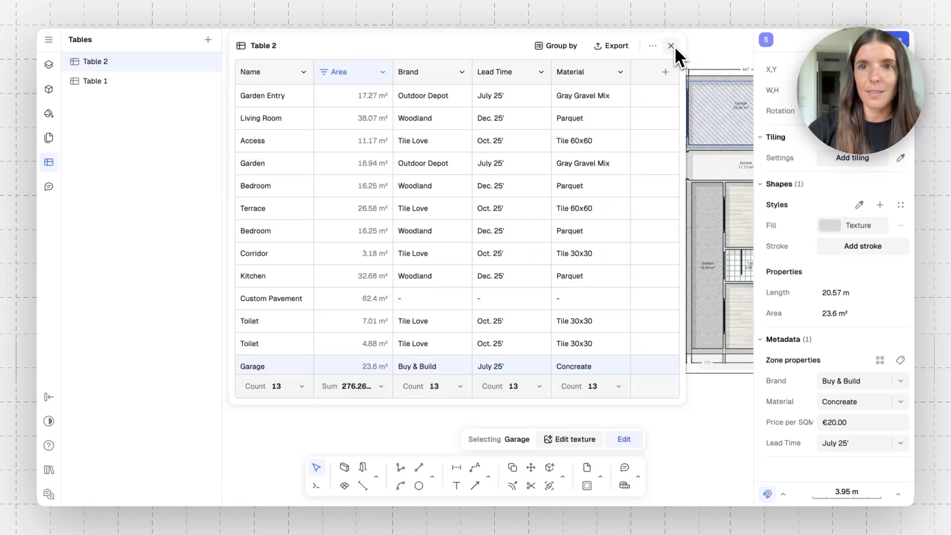
# Close the zone table and finish the walls of a new room above the garage.
pyautogui.click(671, 46)
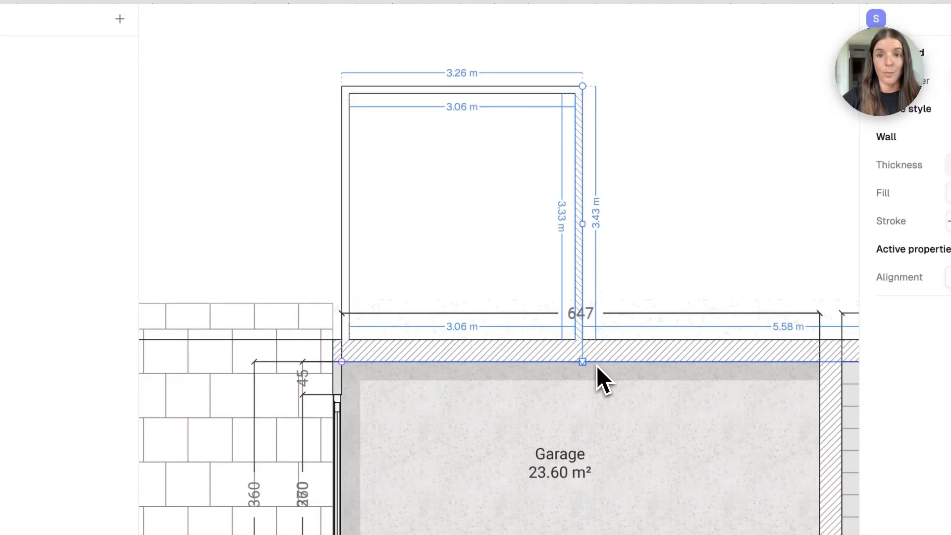
pyautogui.click(631, 67)
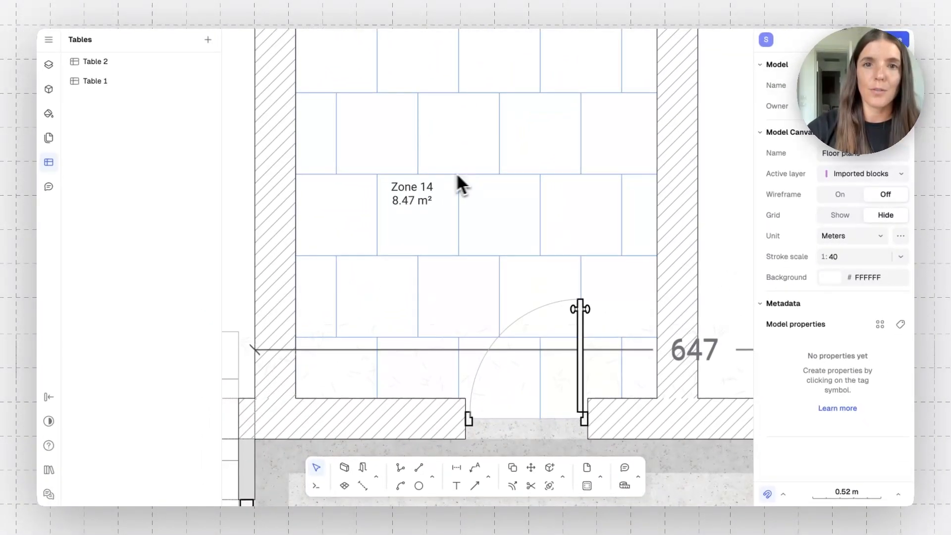
pyautogui.moveTo(479, 195)
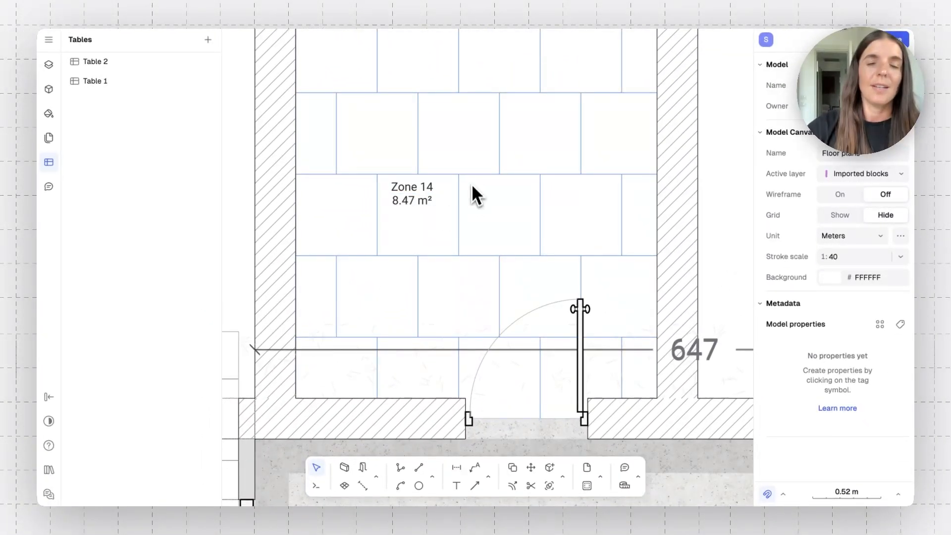
# Replace Zone 14's tiled paving pattern with a solid fill and adjust its colour.
pyautogui.scroll(-3)
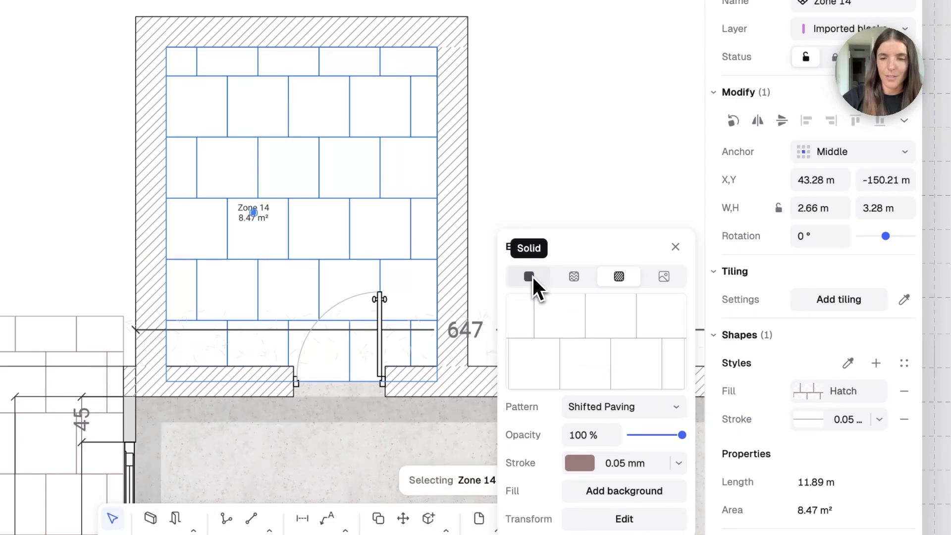
pyautogui.click(529, 277)
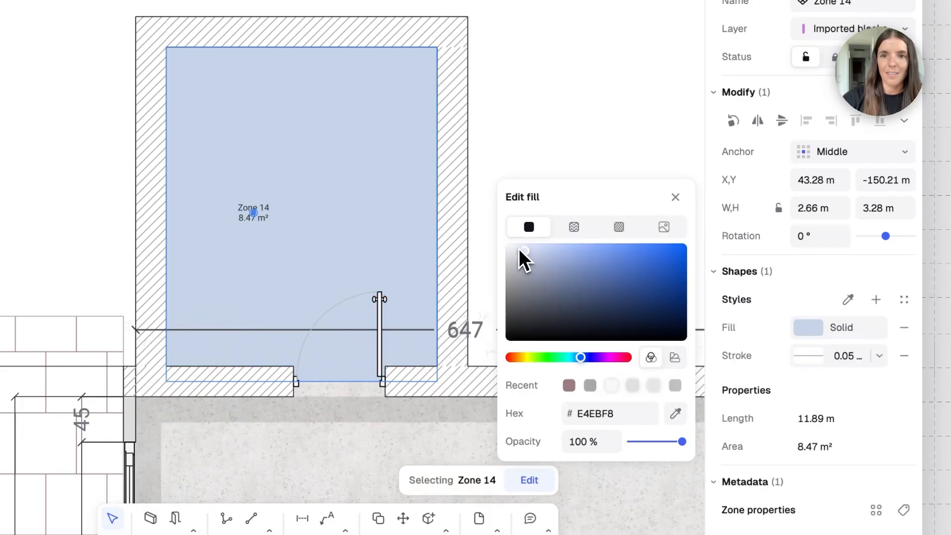
pyautogui.moveTo(526, 251); pyautogui.dragTo(511, 257)
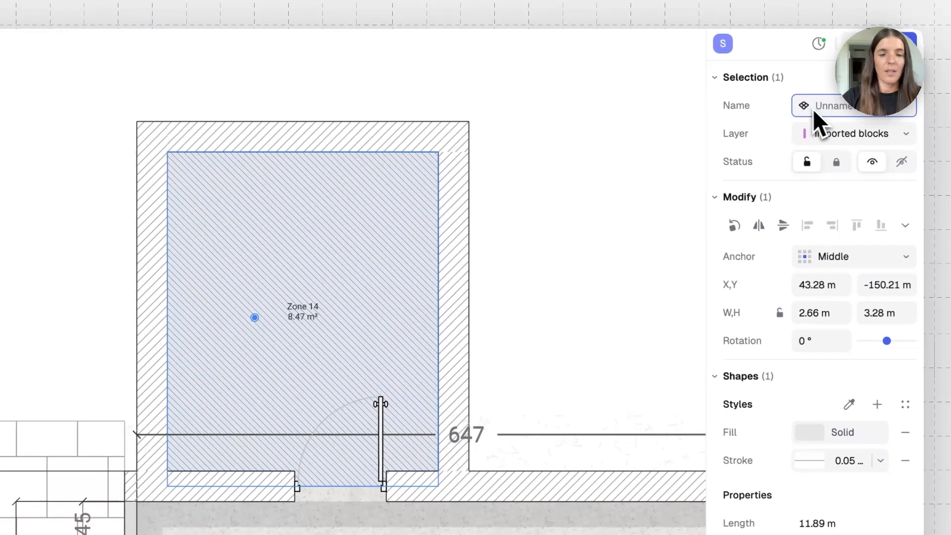
# Name Zone 14 'extra room' and tag it with Brand 'Generic' and Material 'cONCREA'.
pyautogui.write('extra')
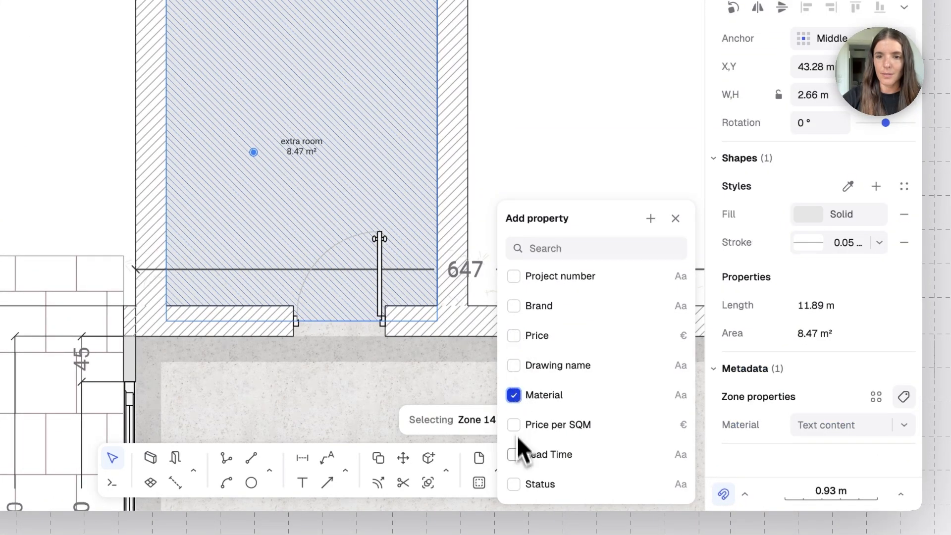
pyautogui.click(513, 424)
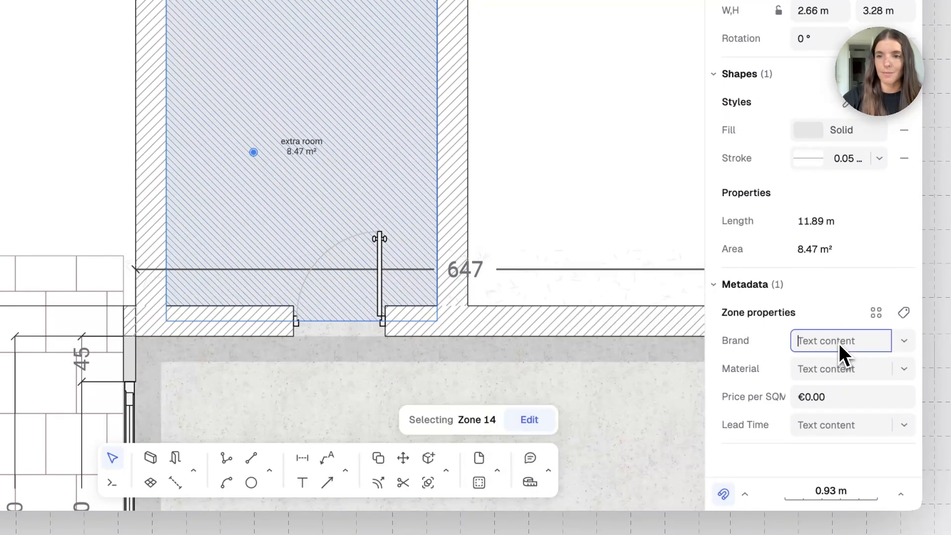
pyautogui.write('Generi')
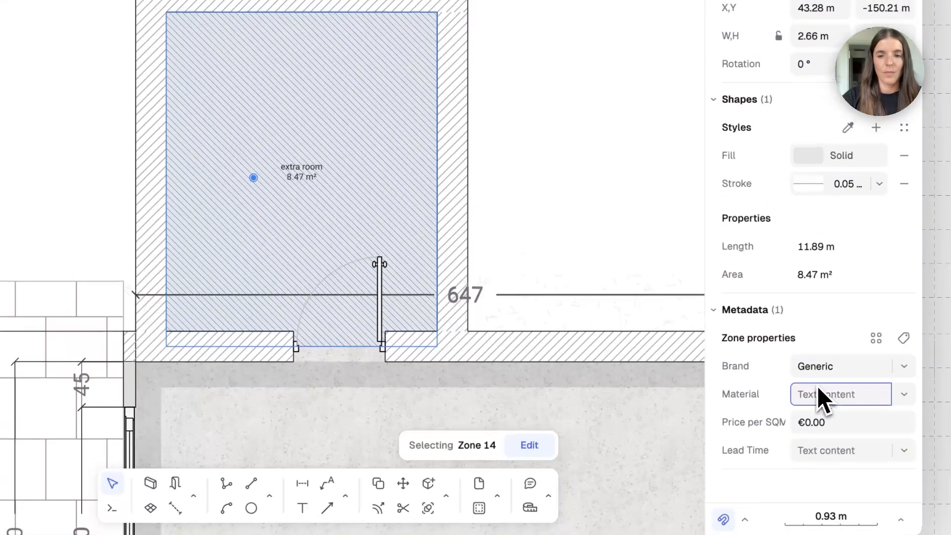
pyautogui.write('cONCREA')
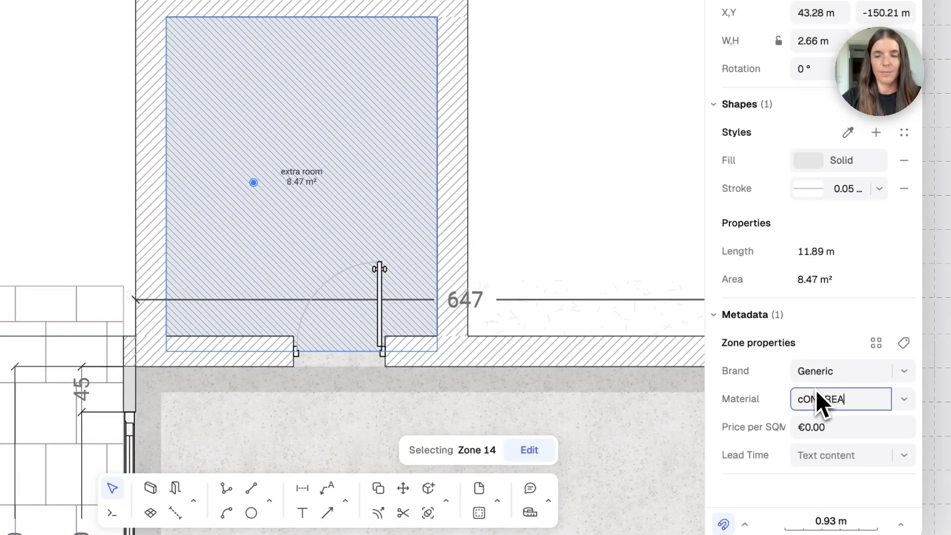
pyautogui.click(852, 427)
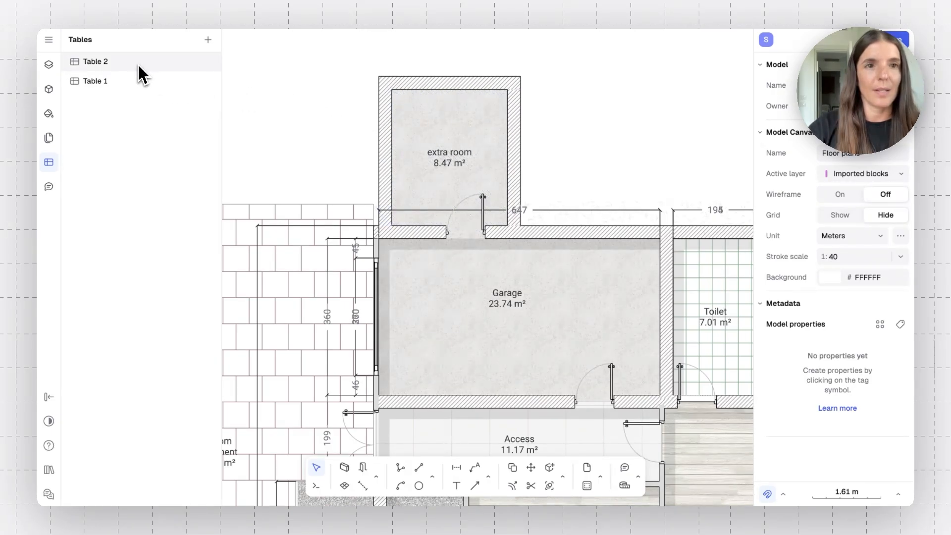
# Reopen Table 2 and check the new 14th row: extra room, 15.15 m², Oct. 25'.
pyautogui.click(95, 61)
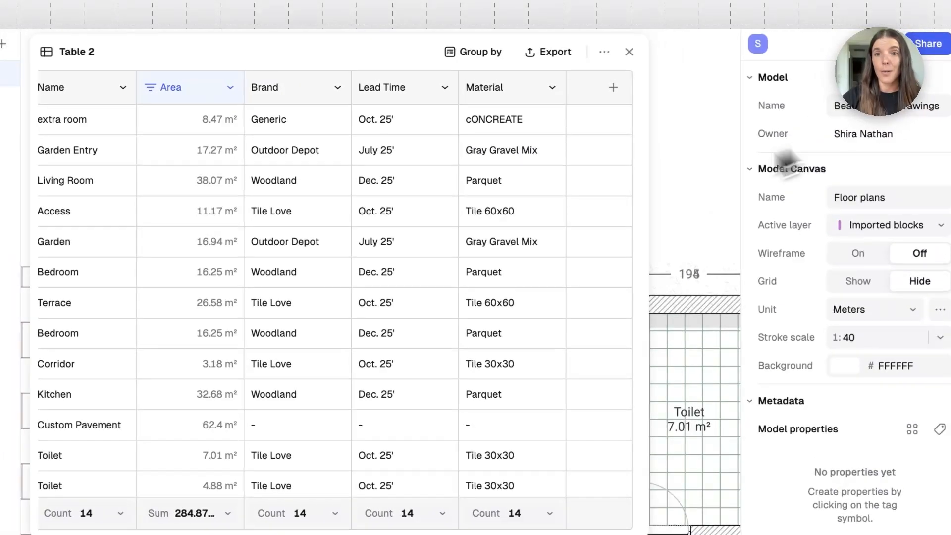
pyautogui.click(629, 51)
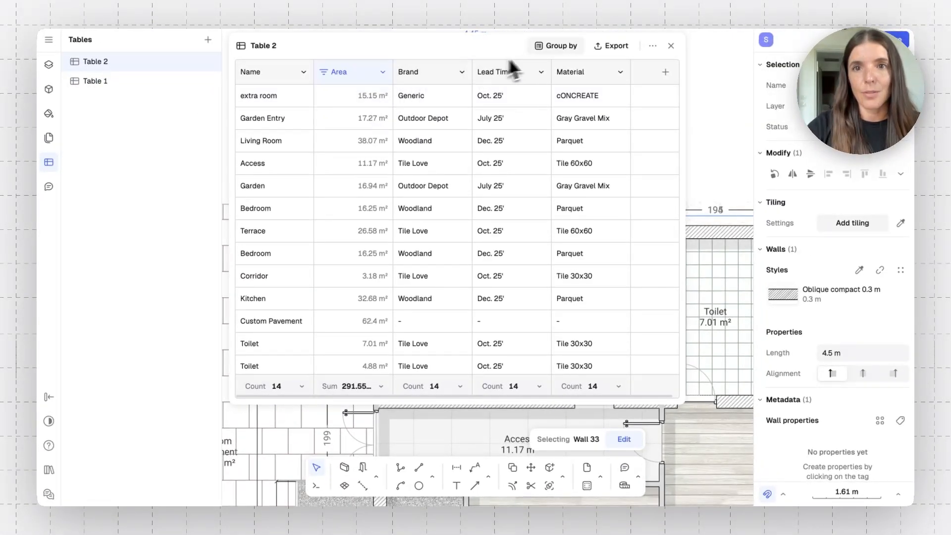
pyautogui.click(556, 46)
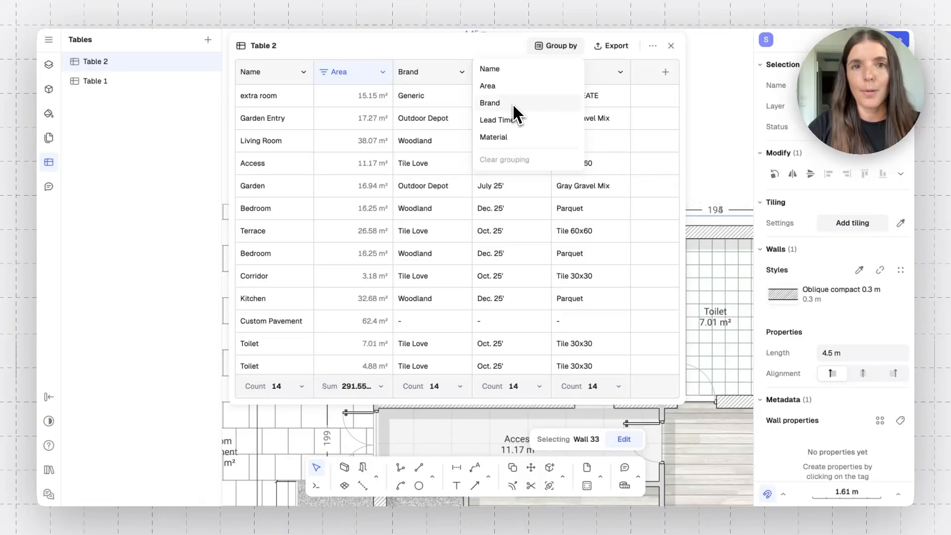
# Group Table 2 by Brand and collapse the Generic, Outdoor Depot and Tile Love groups.
pyautogui.click(490, 102)
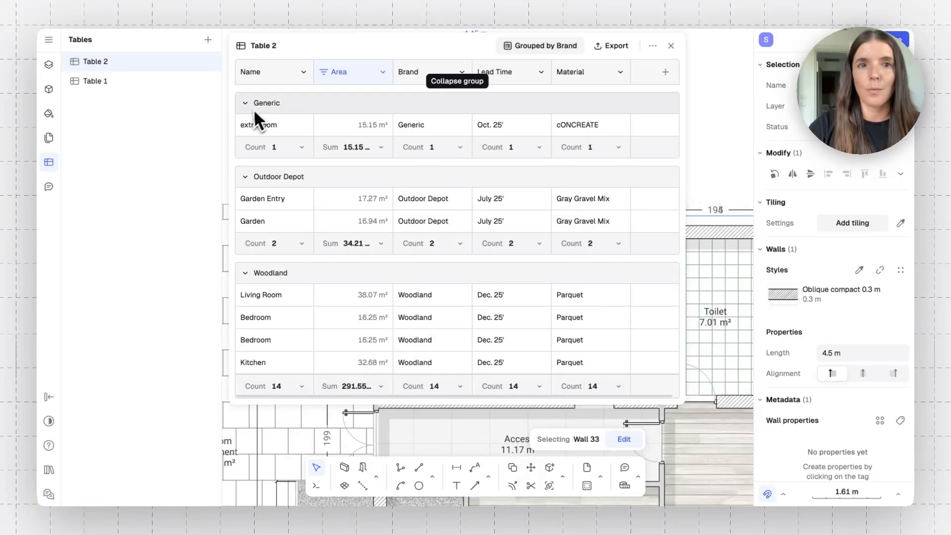
pyautogui.click(246, 103)
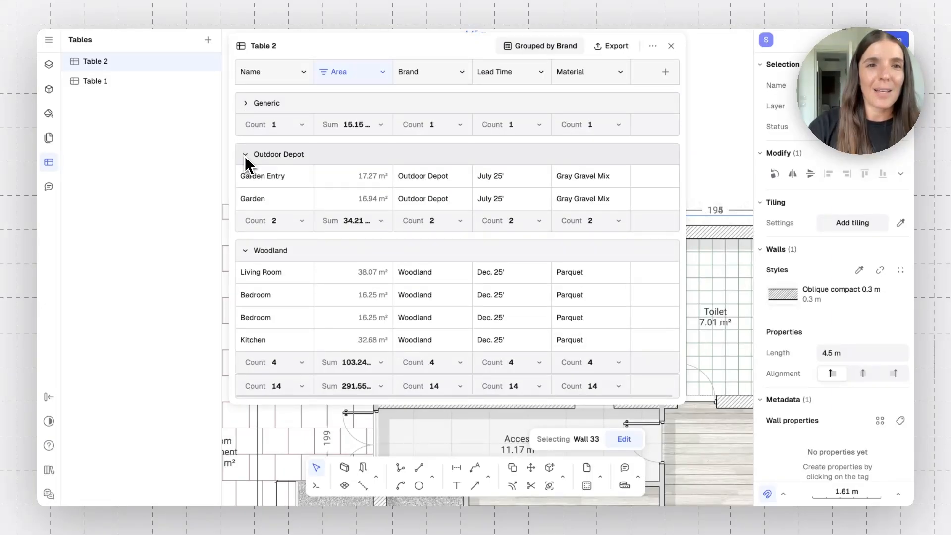
pyautogui.click(245, 153)
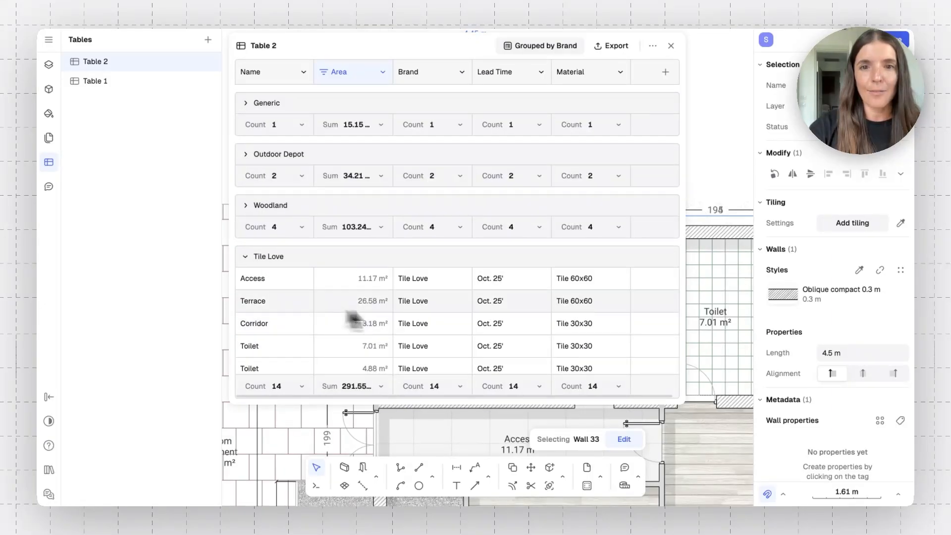
pyautogui.click(246, 257)
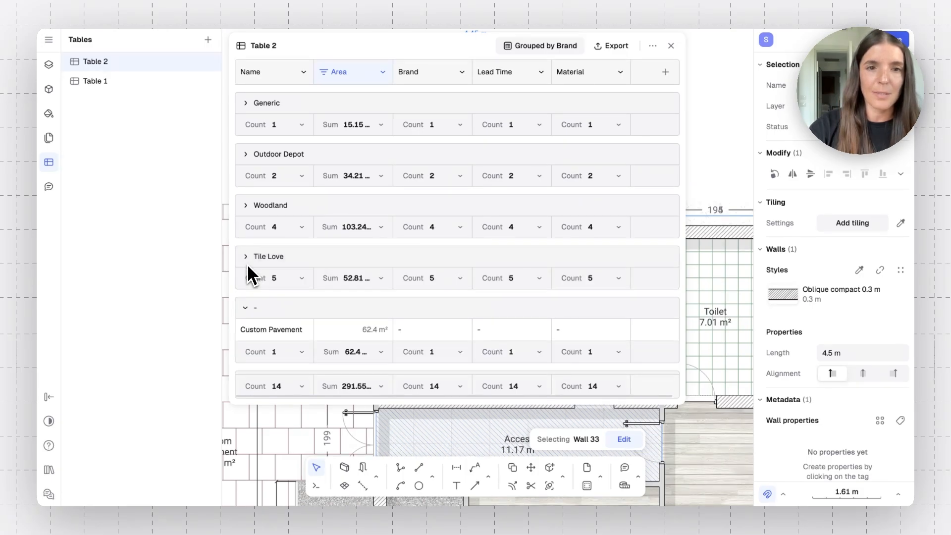
pyautogui.click(611, 46)
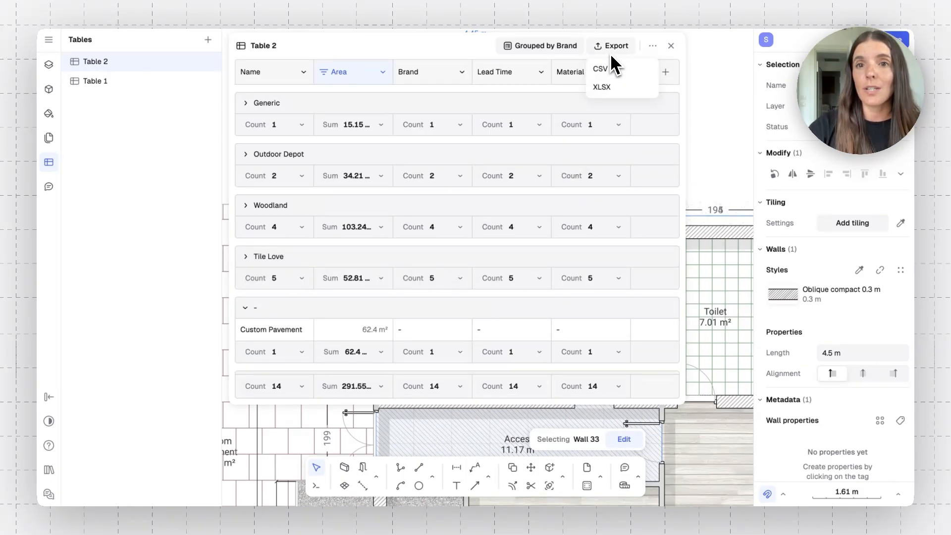
pyautogui.moveTo(613, 95)
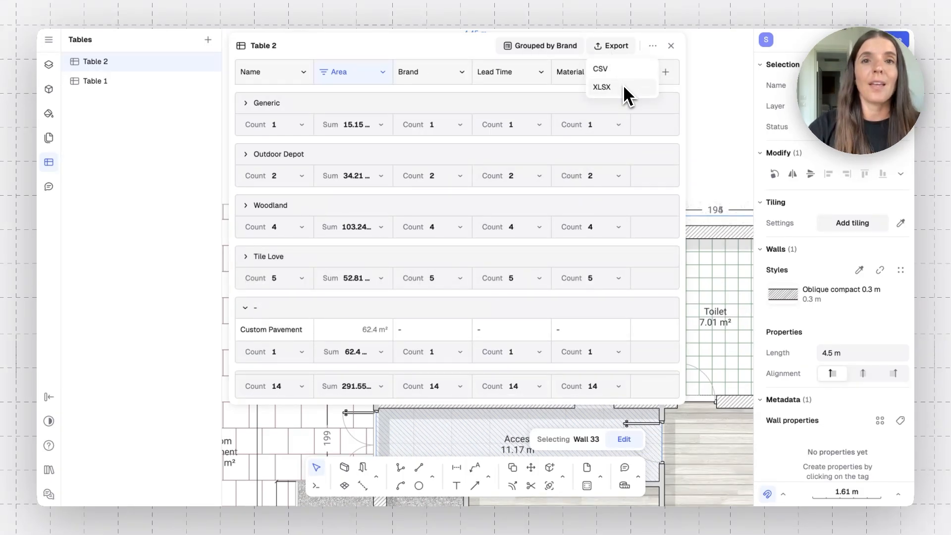
pyautogui.moveTo(558, 88)
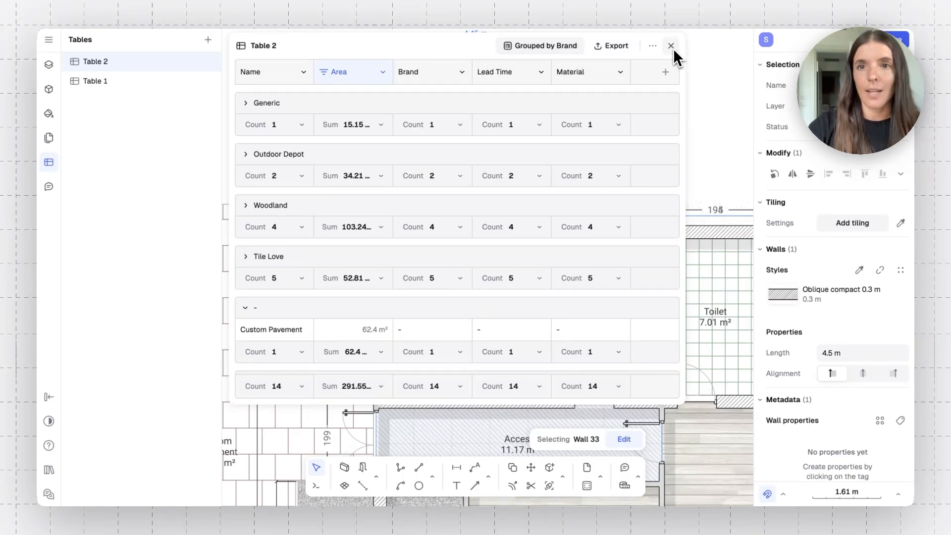
# Close the zone table and bring the full floor plan with the extra room into view.
pyautogui.click(671, 46)
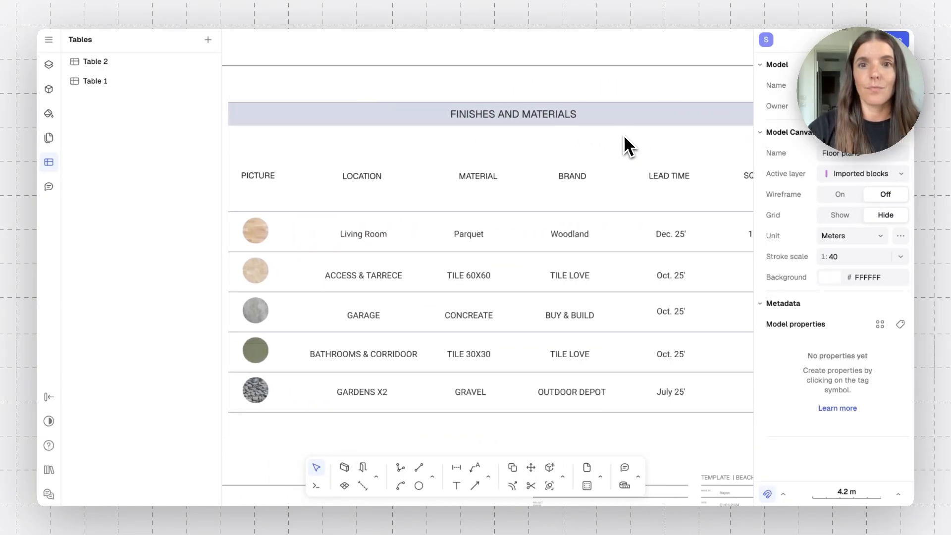
pyautogui.scroll(-3)
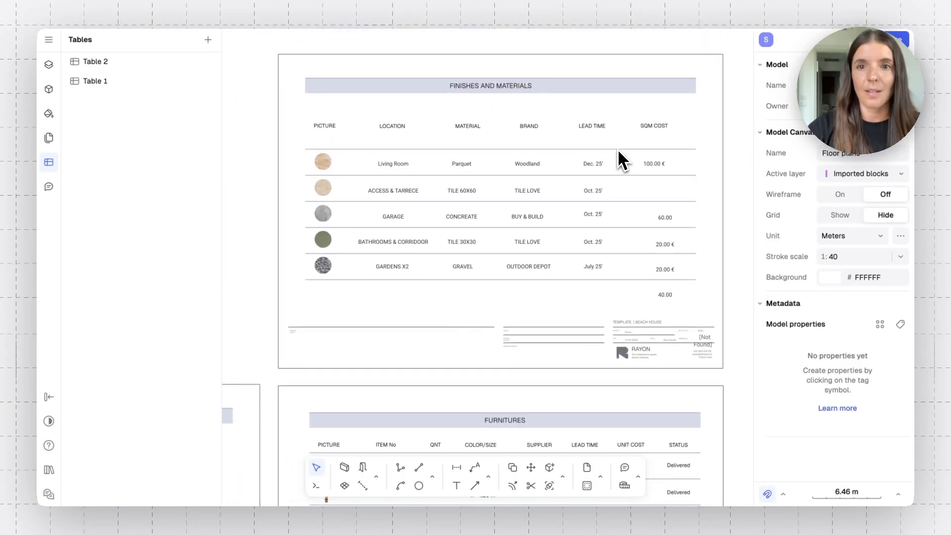
pyautogui.moveTo(440, 273)
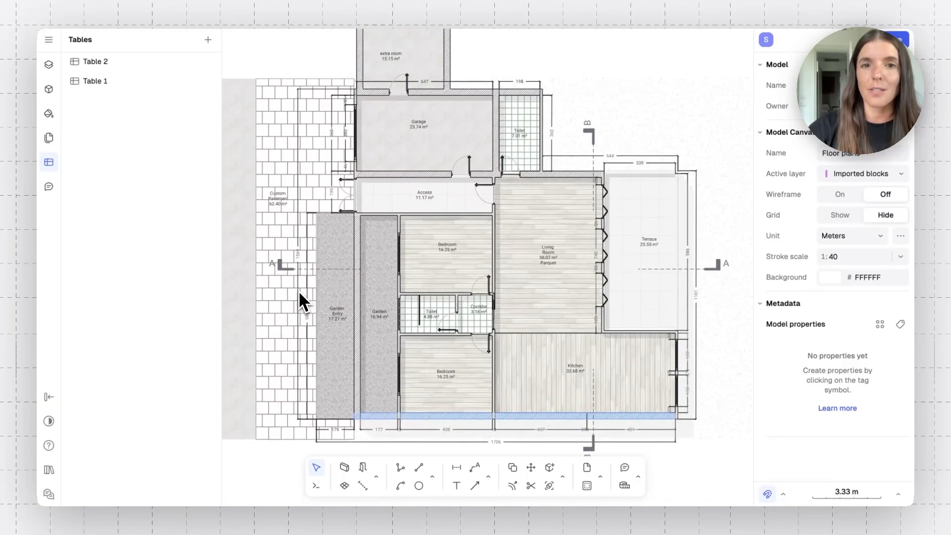
pyautogui.click(446, 373)
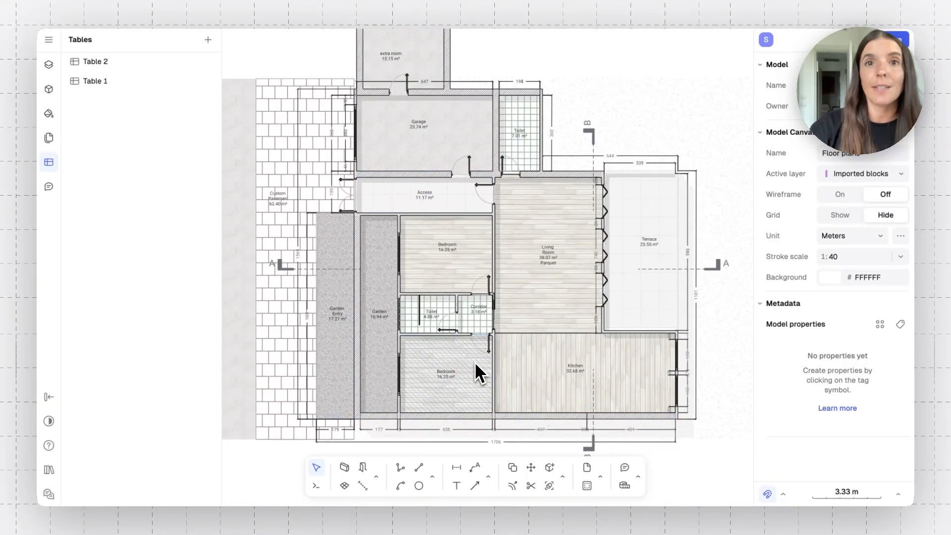